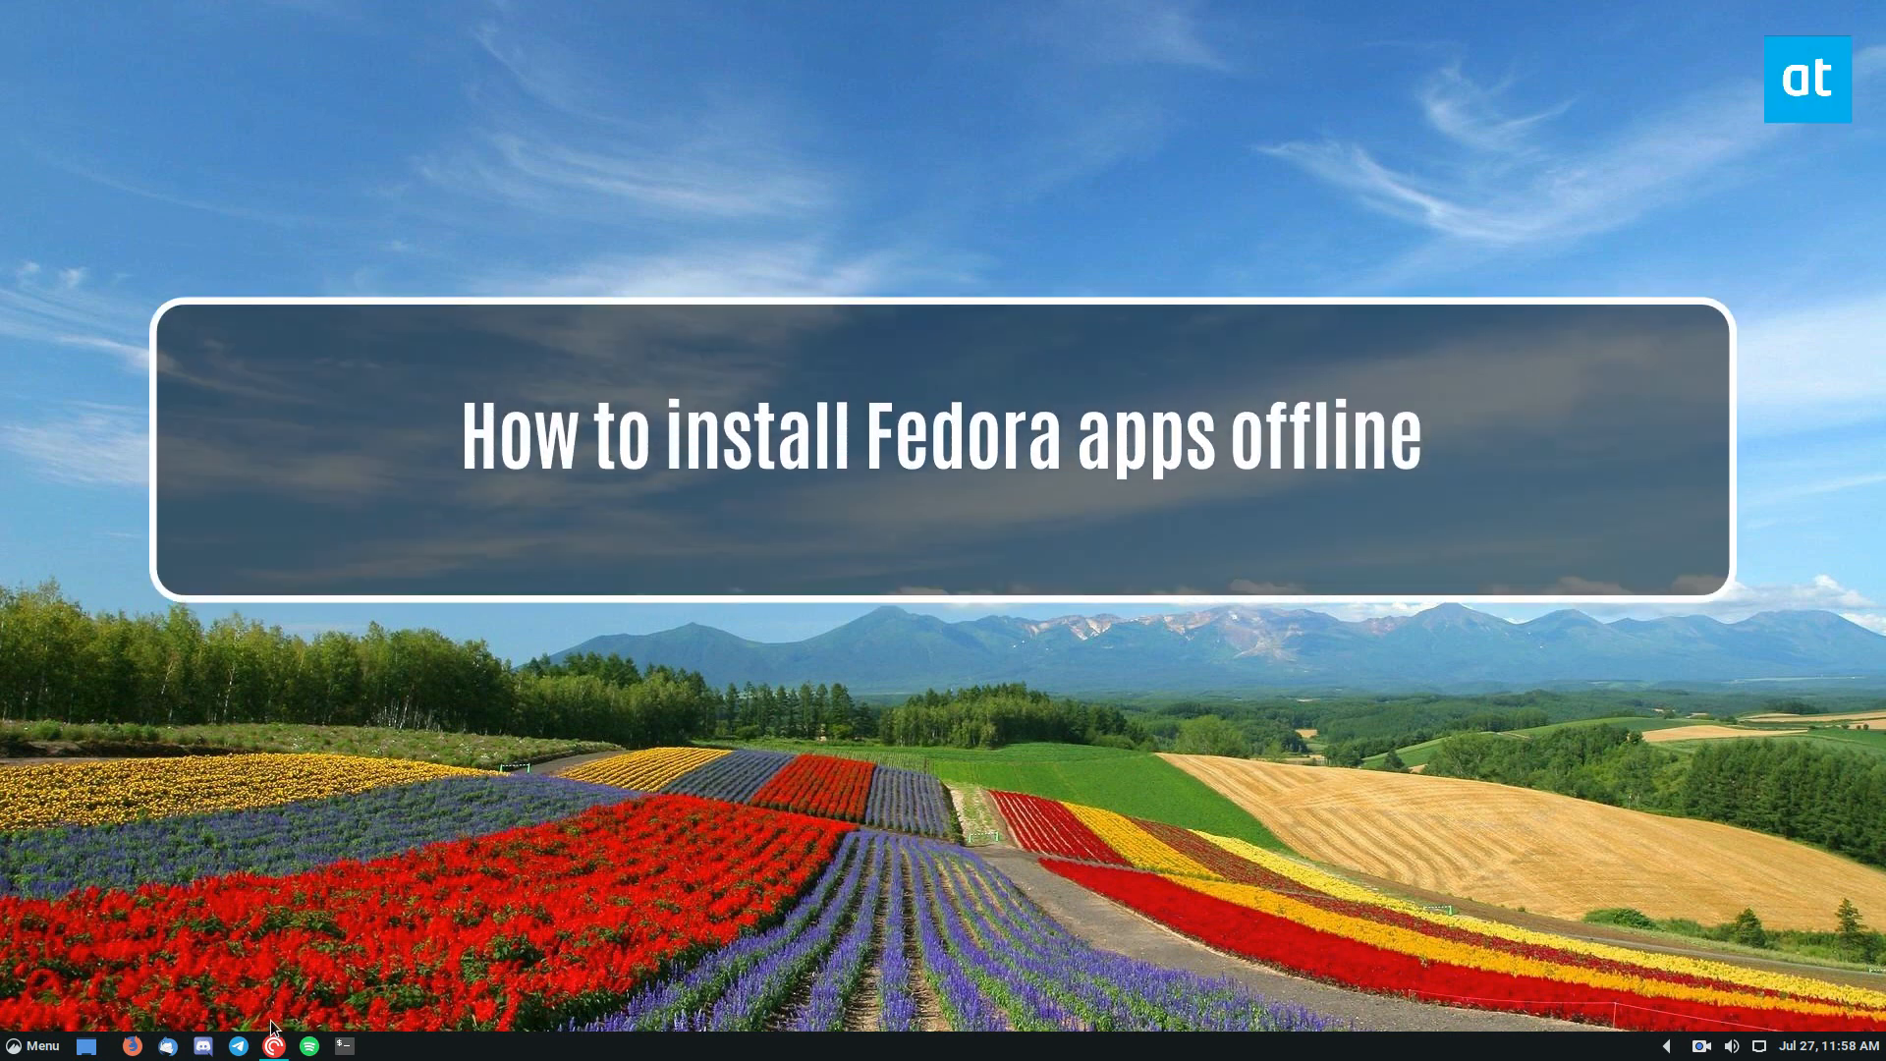
Launch GNOME Terminal from the bottom panel launcher.
{"action": "left_click", "coordinate": [343, 1045]}
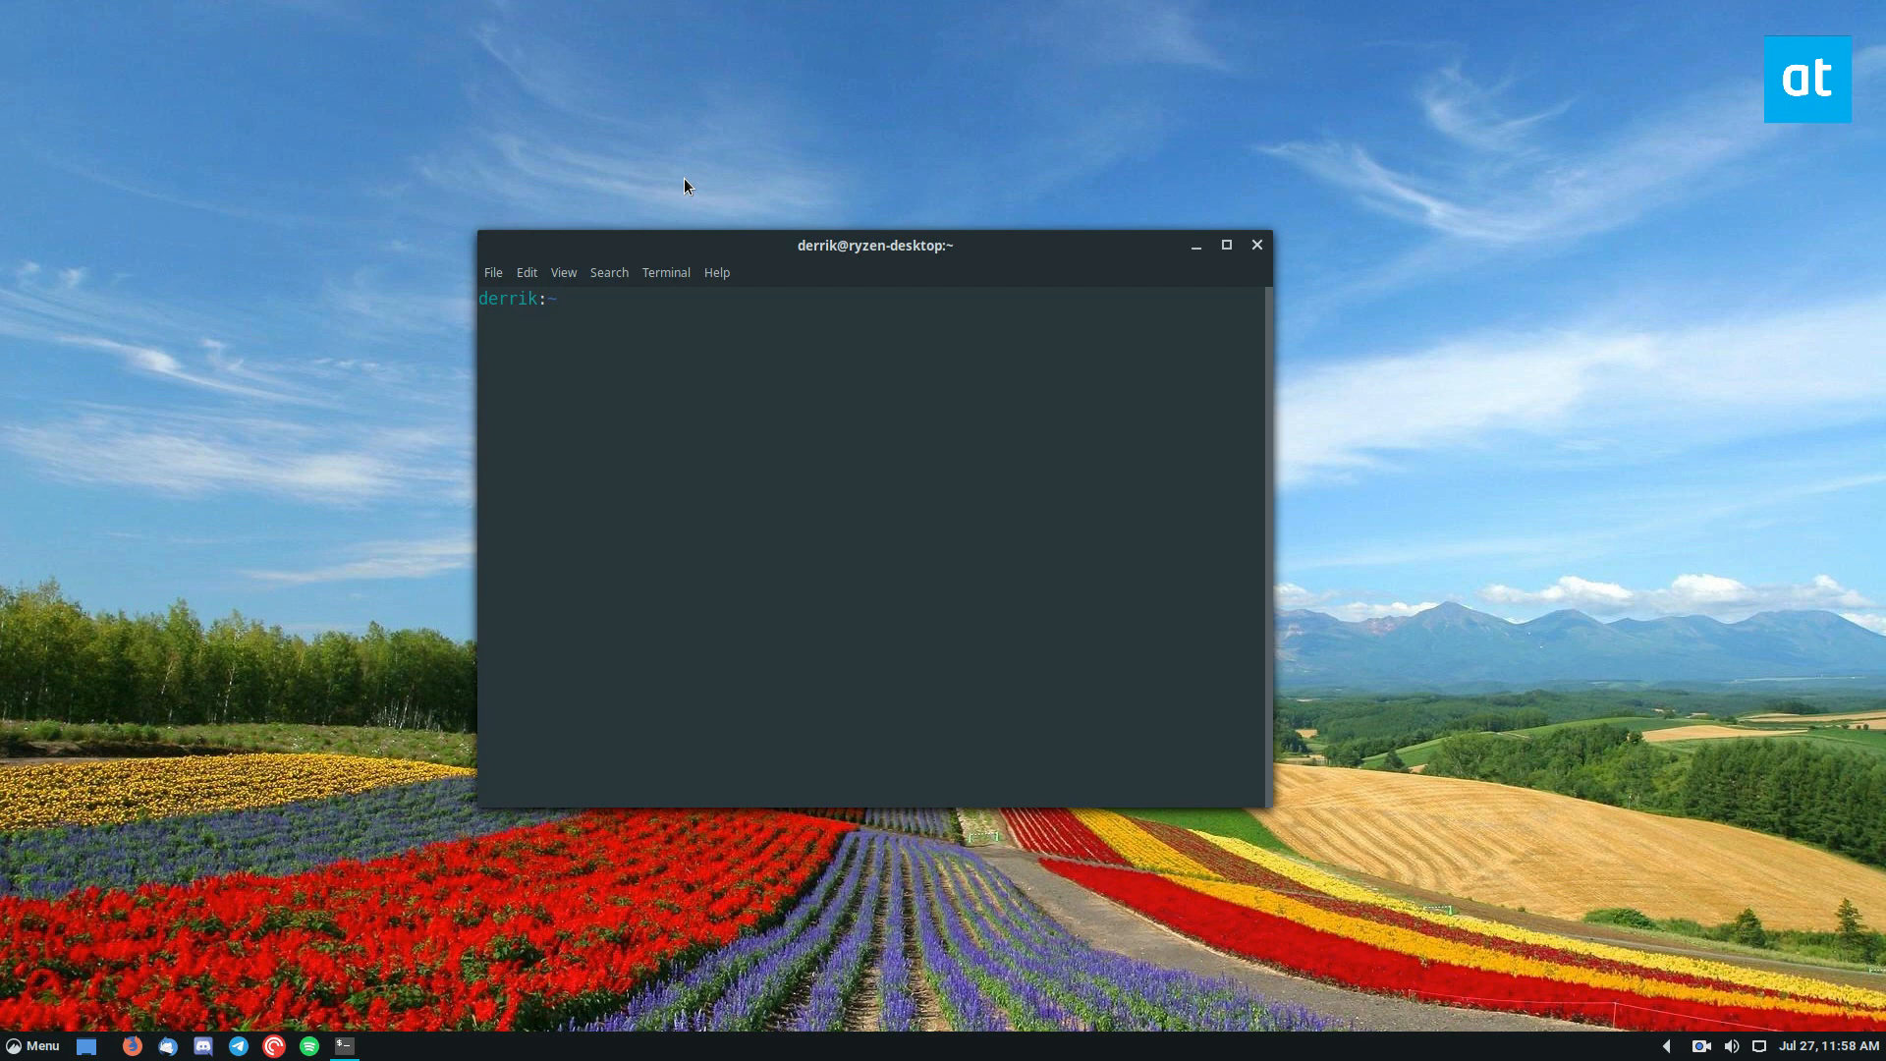
Download the telegram-desktop RPM with 'sudo dnf download telegram-desktop'.
{"action": "type", "text": "sudo"}
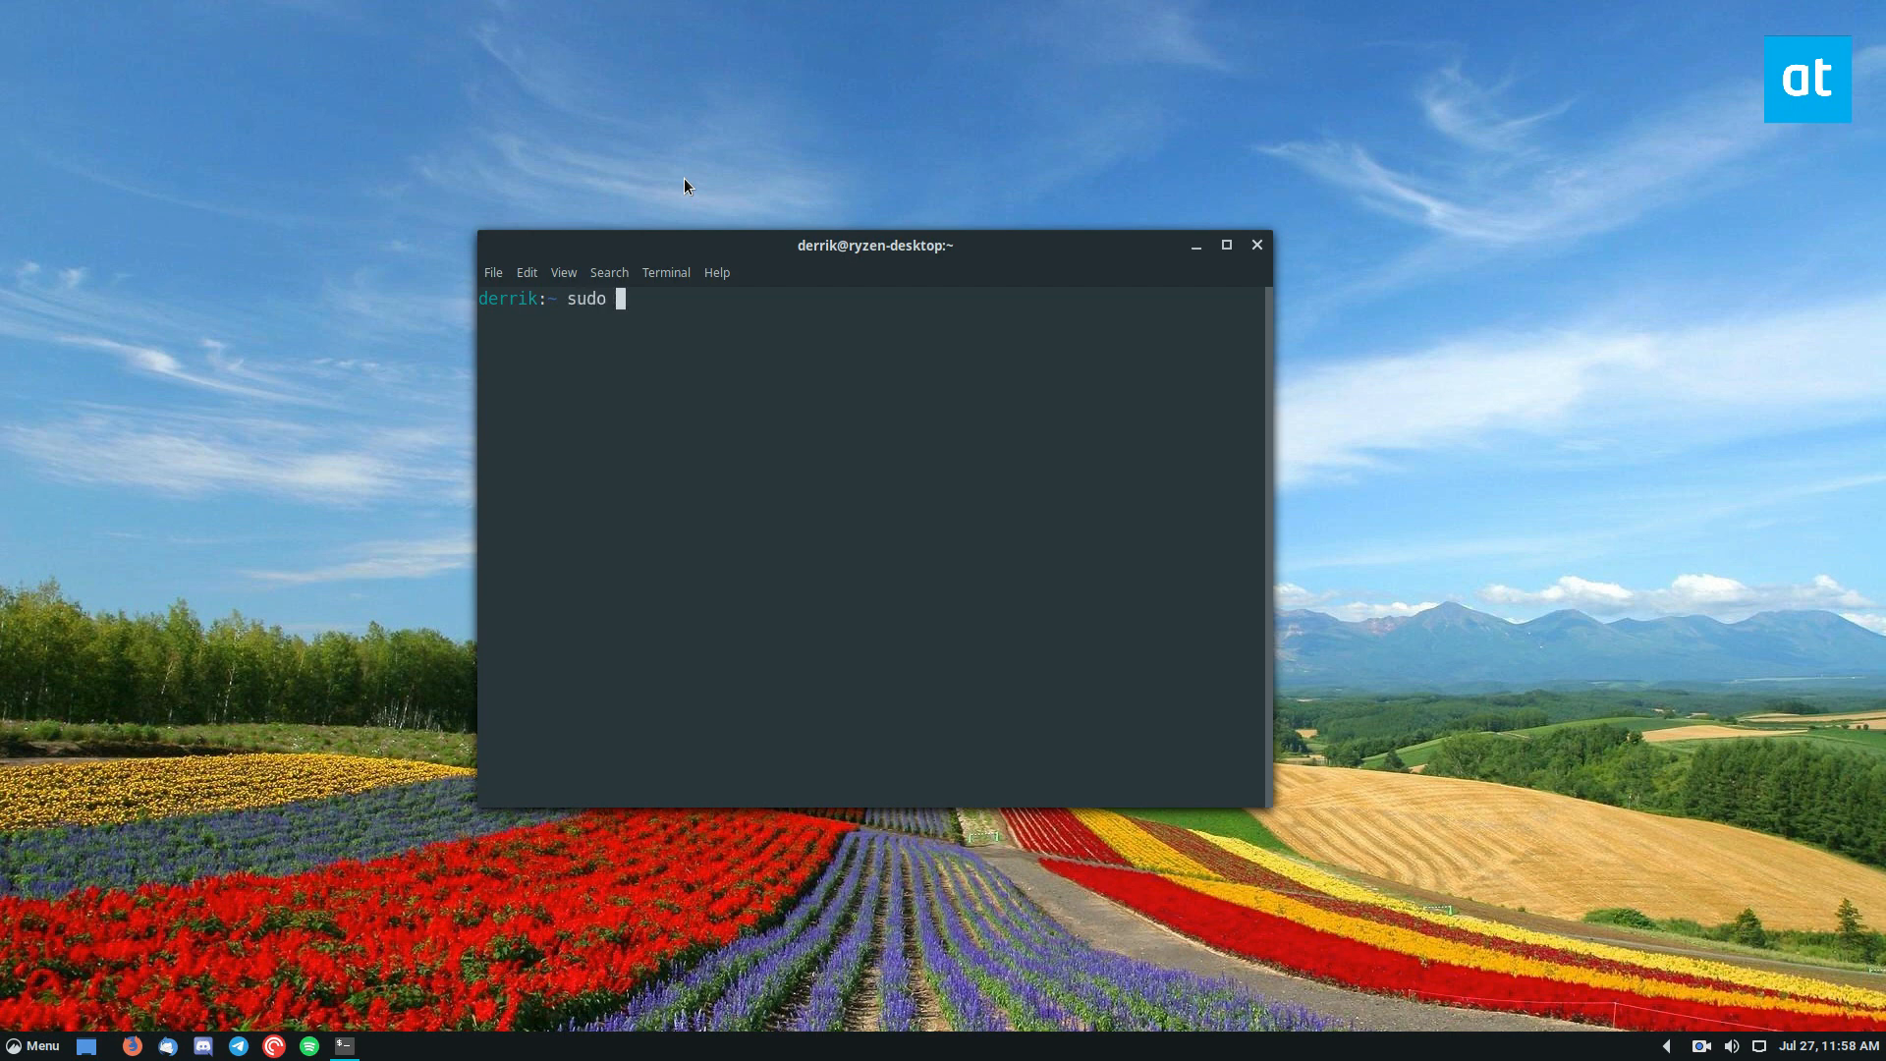
{"action": "type", "text": "dnf download"}
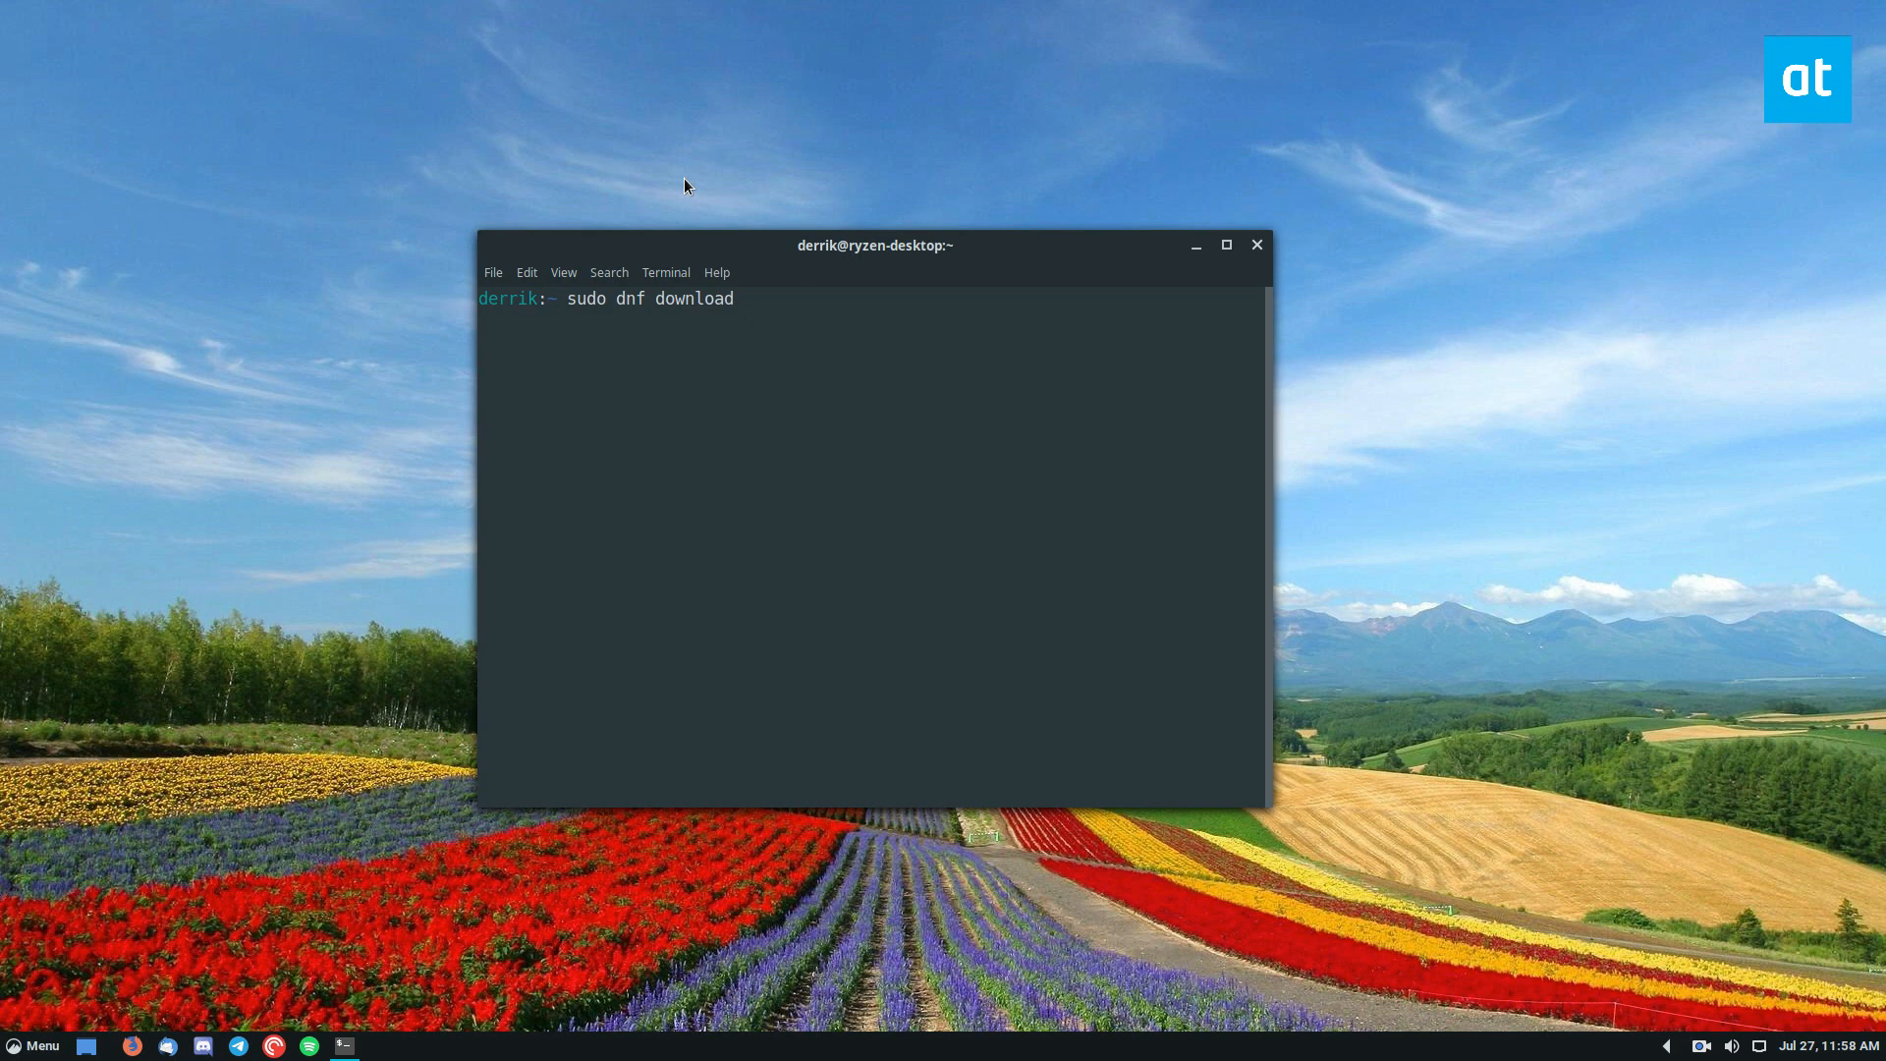
{"action": "type", "text": "telegram-"}
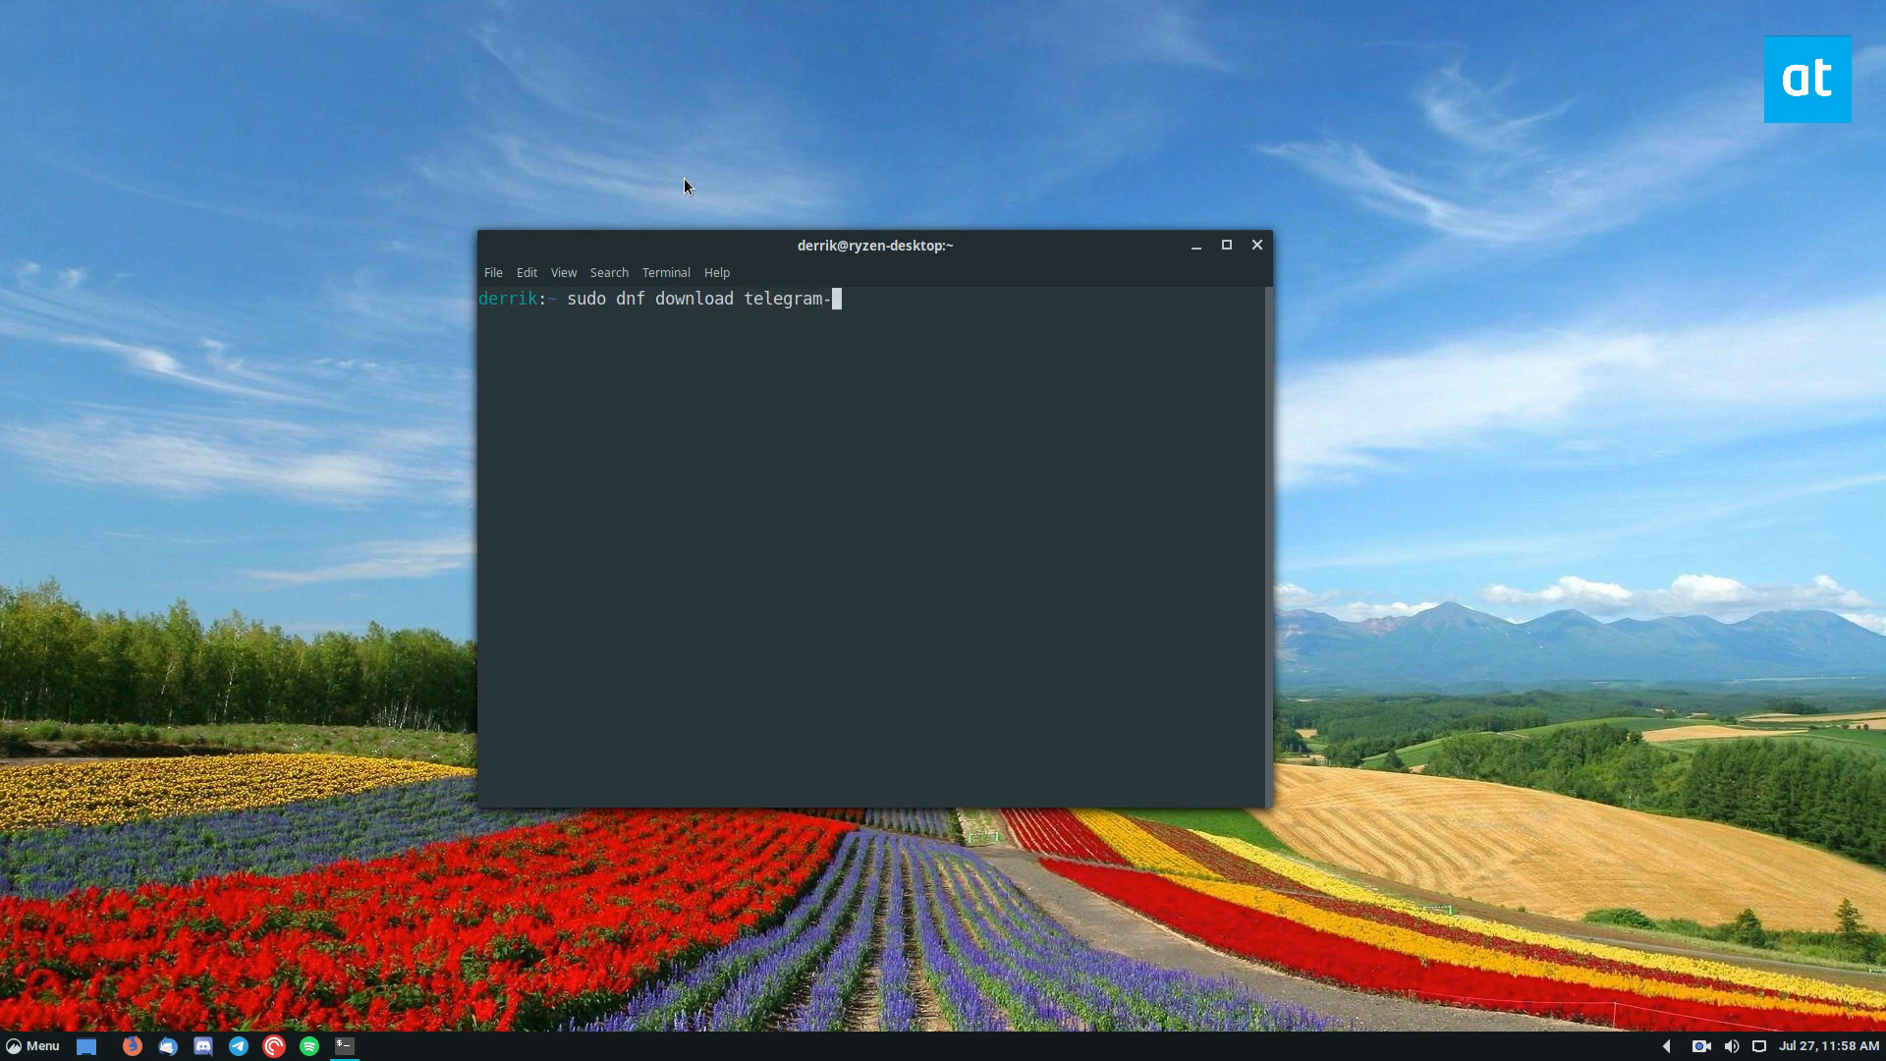
{"action": "type", "text": "deskt"}
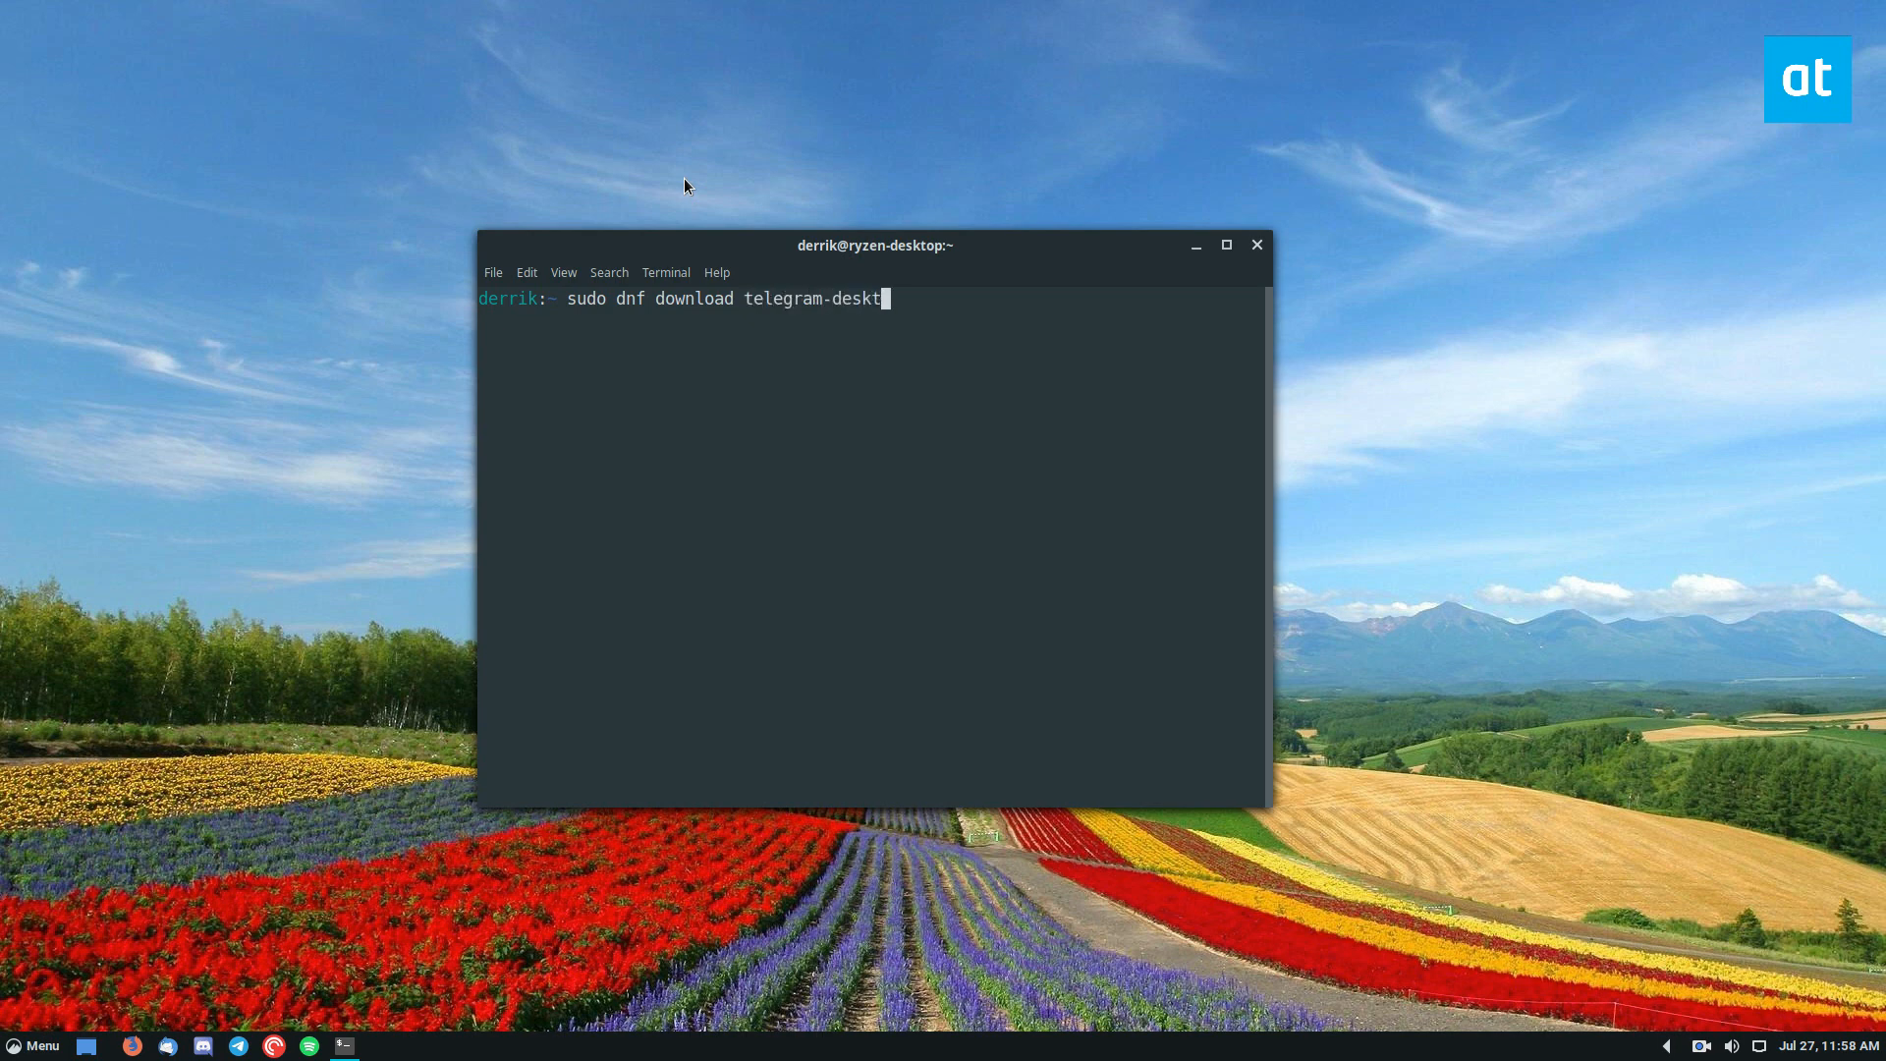
{"action": "key", "text": "Return"}
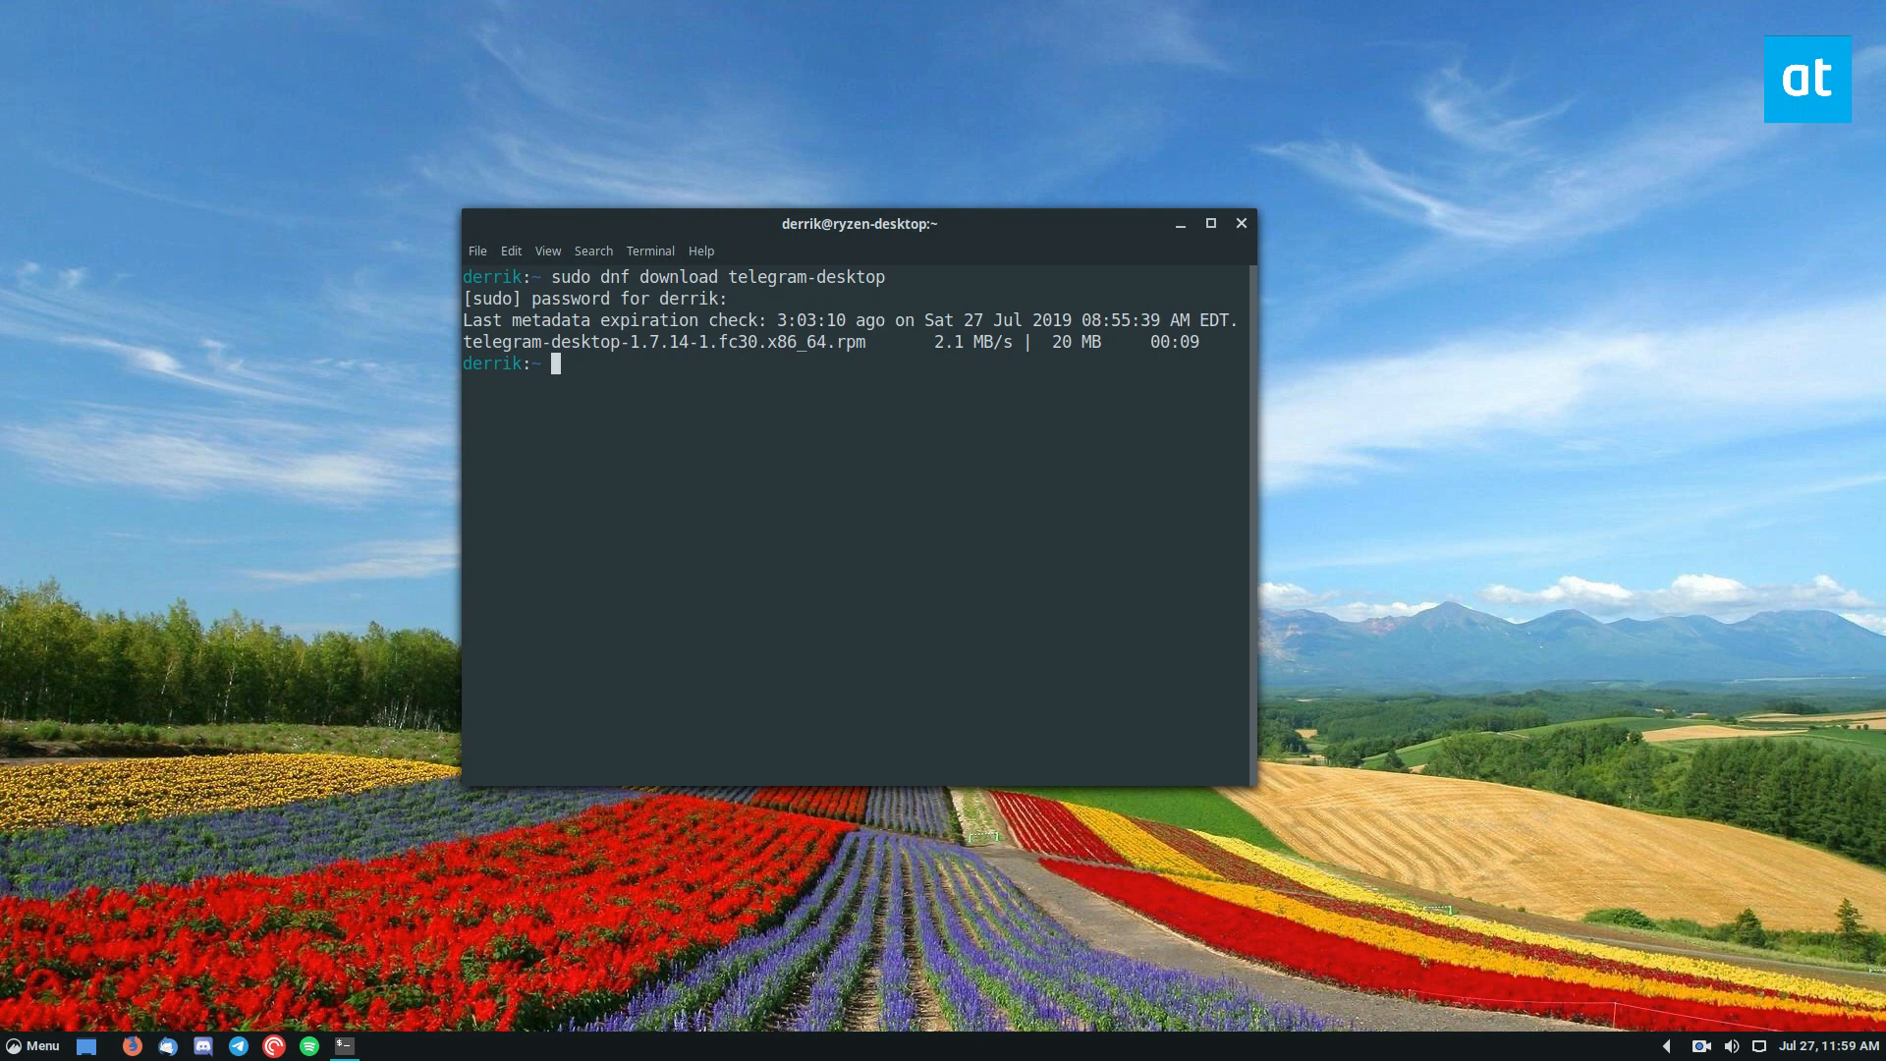
Download telegram-desktop again with --downloaddir pointing to /home/derrik/Desktop/offline-apps.
{"action": "type", "text": "sudo dnf download telegram-desktop --downloaddi"}
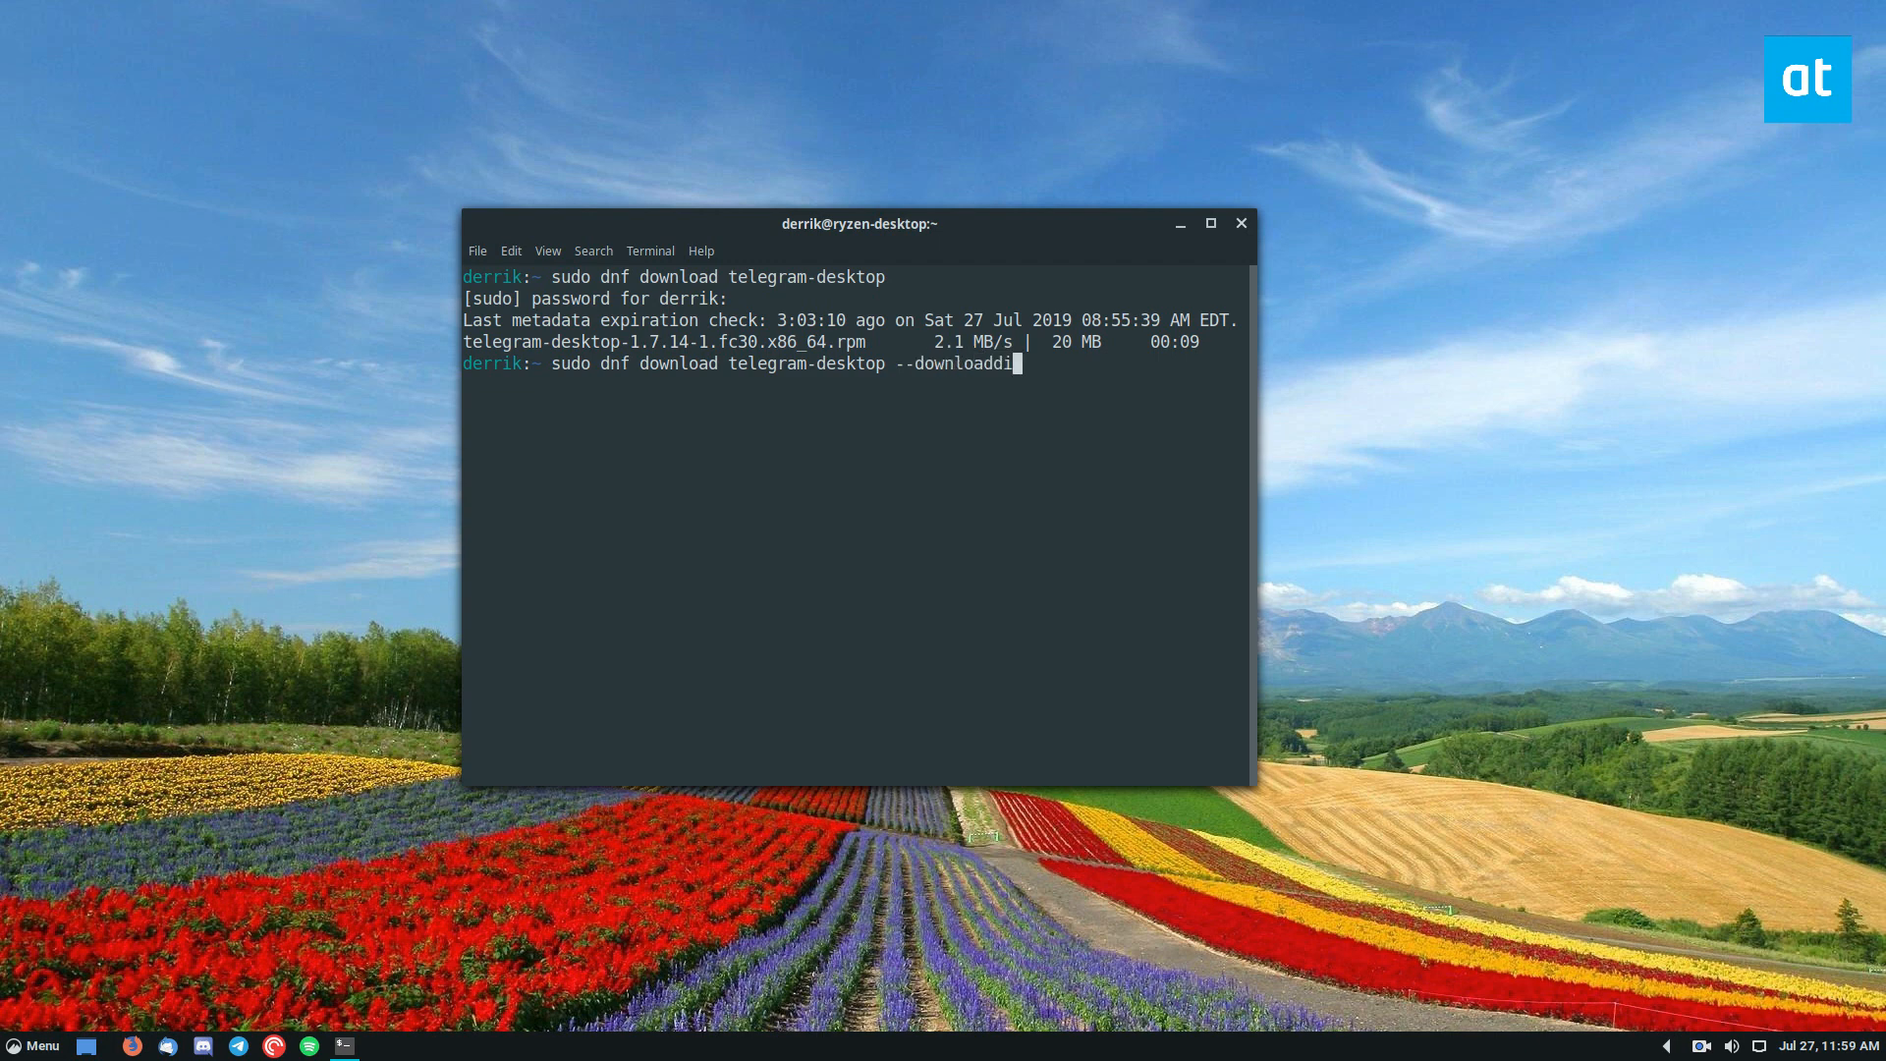
{"action": "type", "text": "r="}
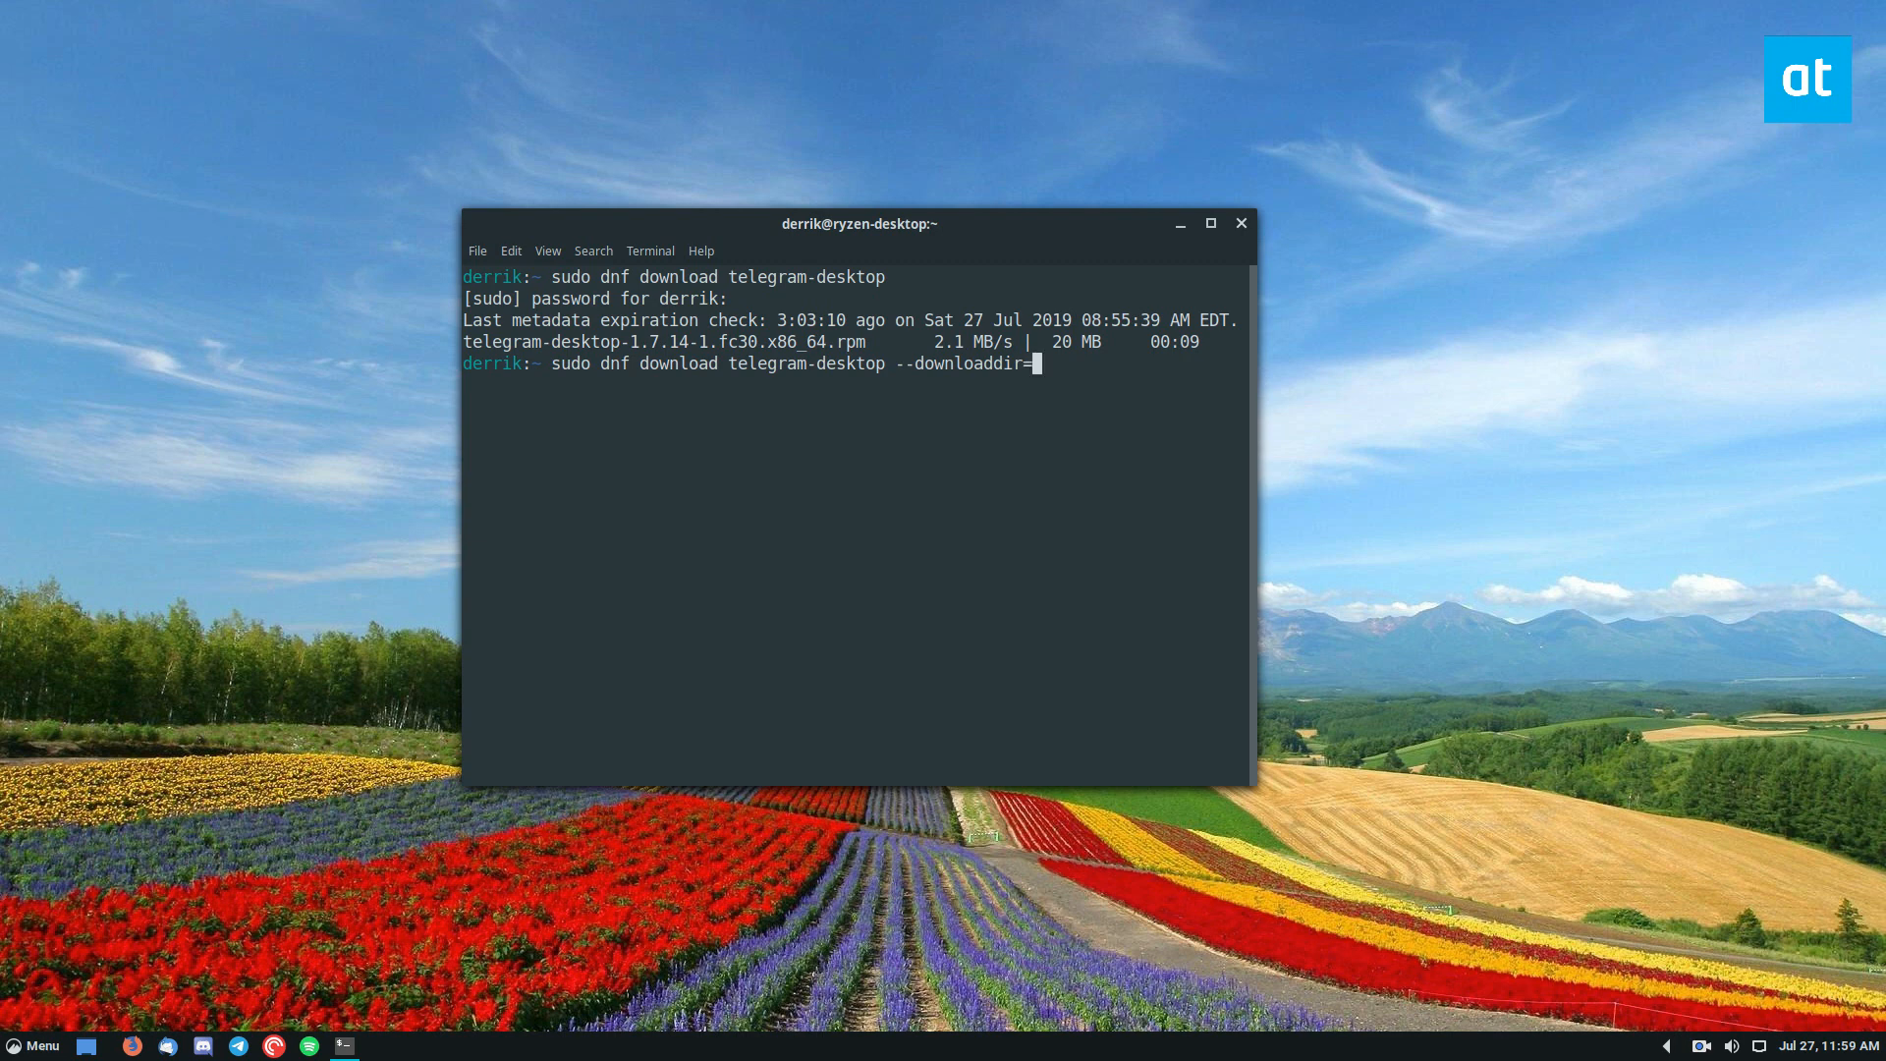
{"action": "type", "text": "/home/de"}
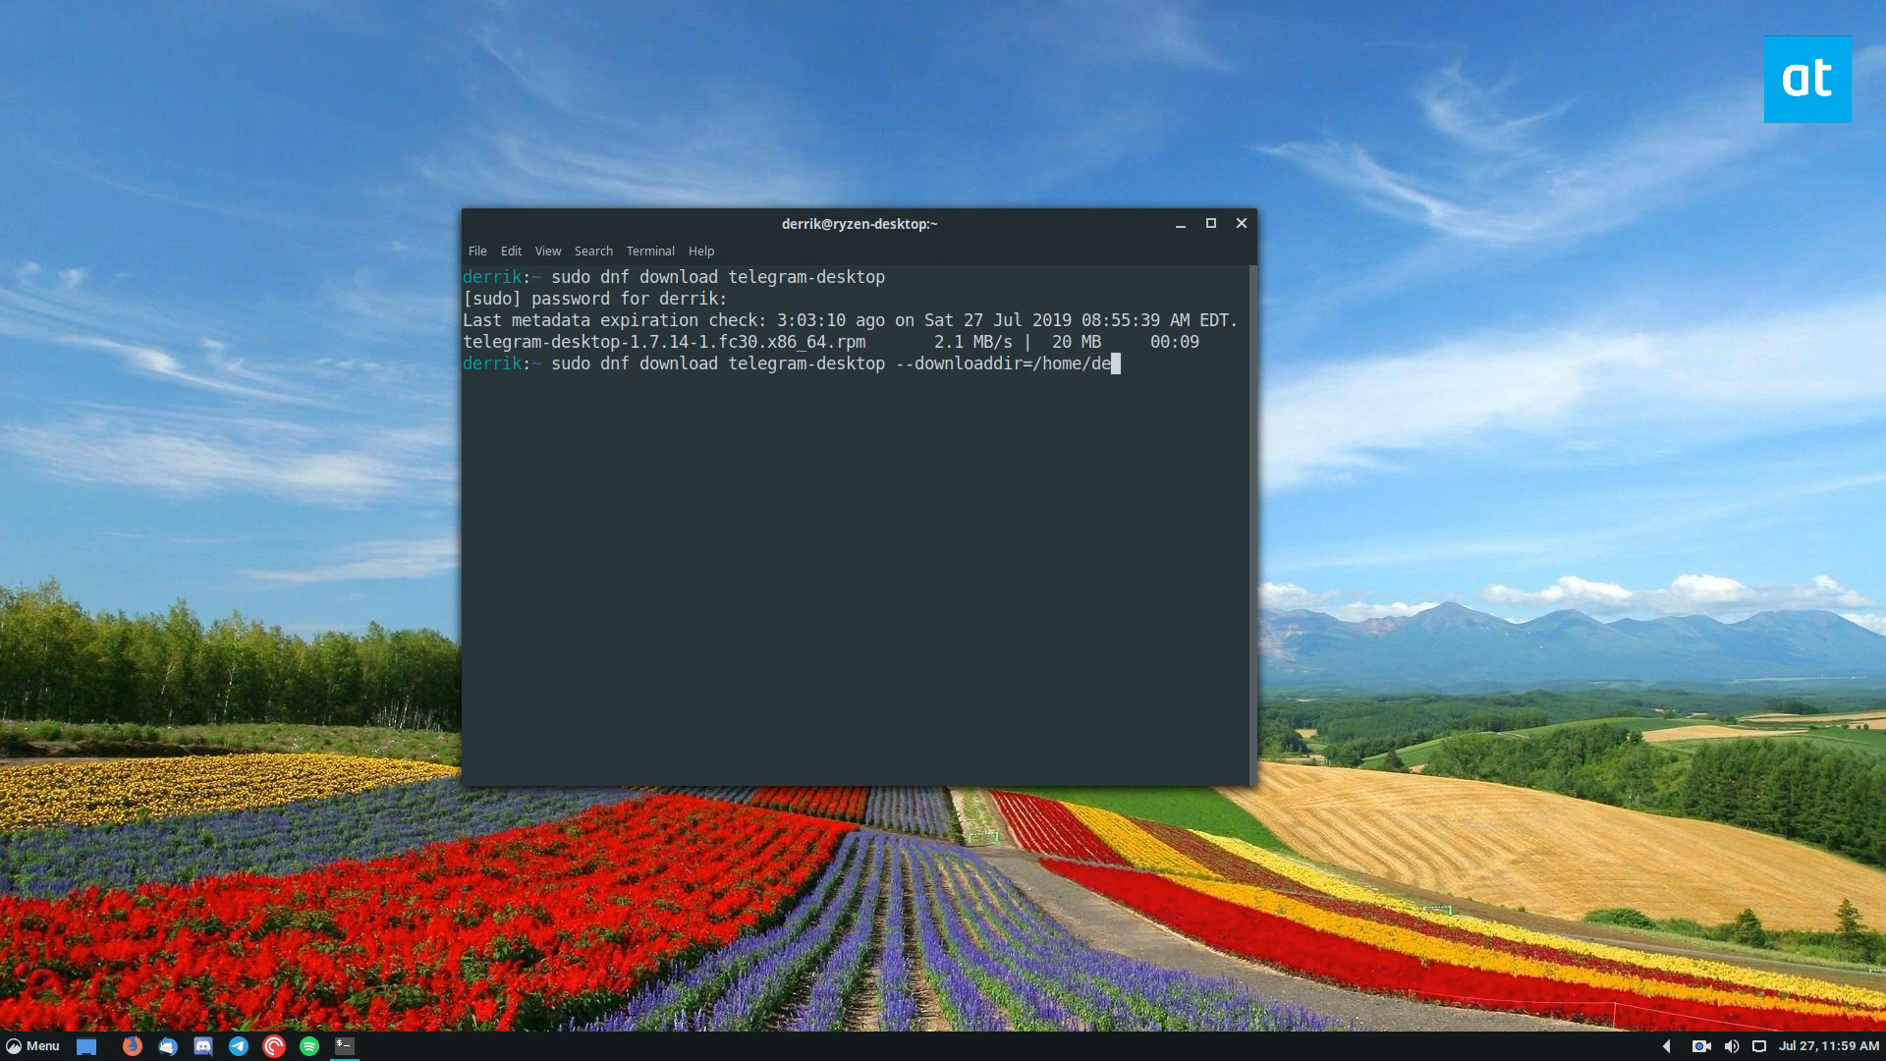
{"action": "type", "text": "rrik/Desktop"}
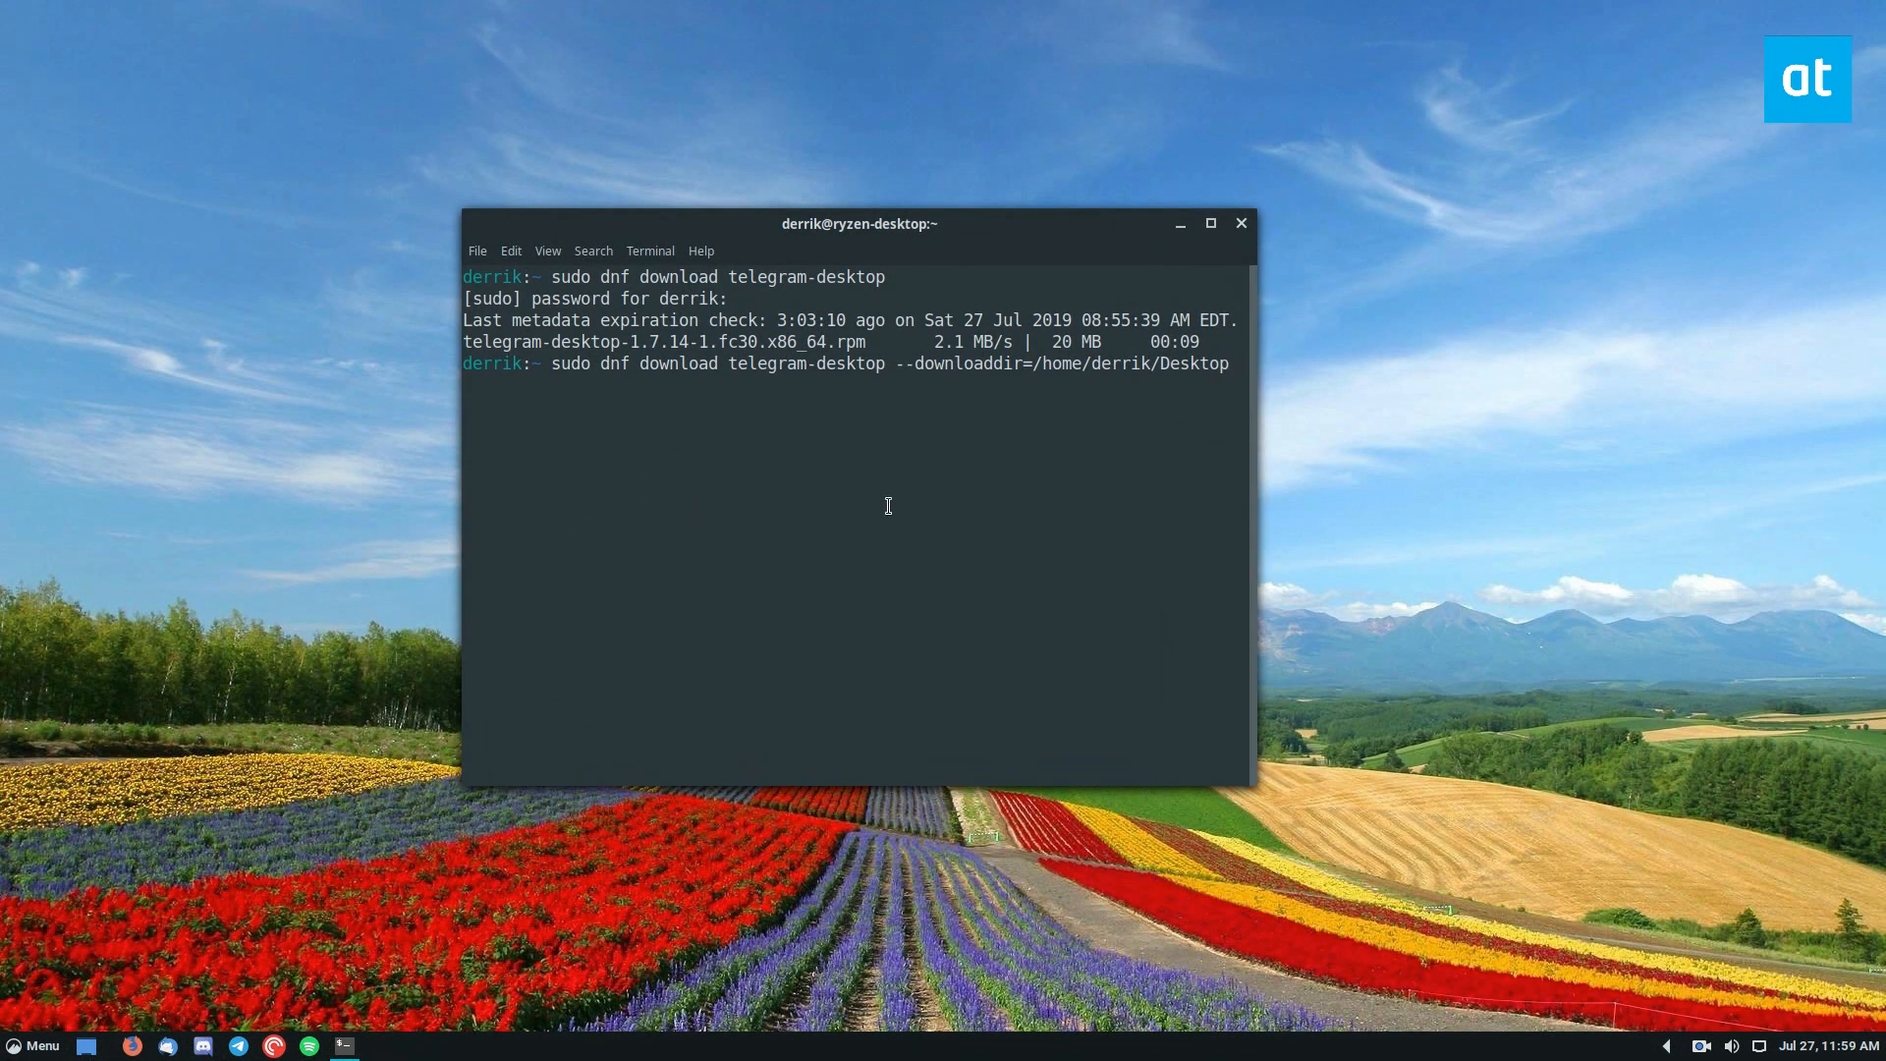
{"action": "type", "text": "offl"}
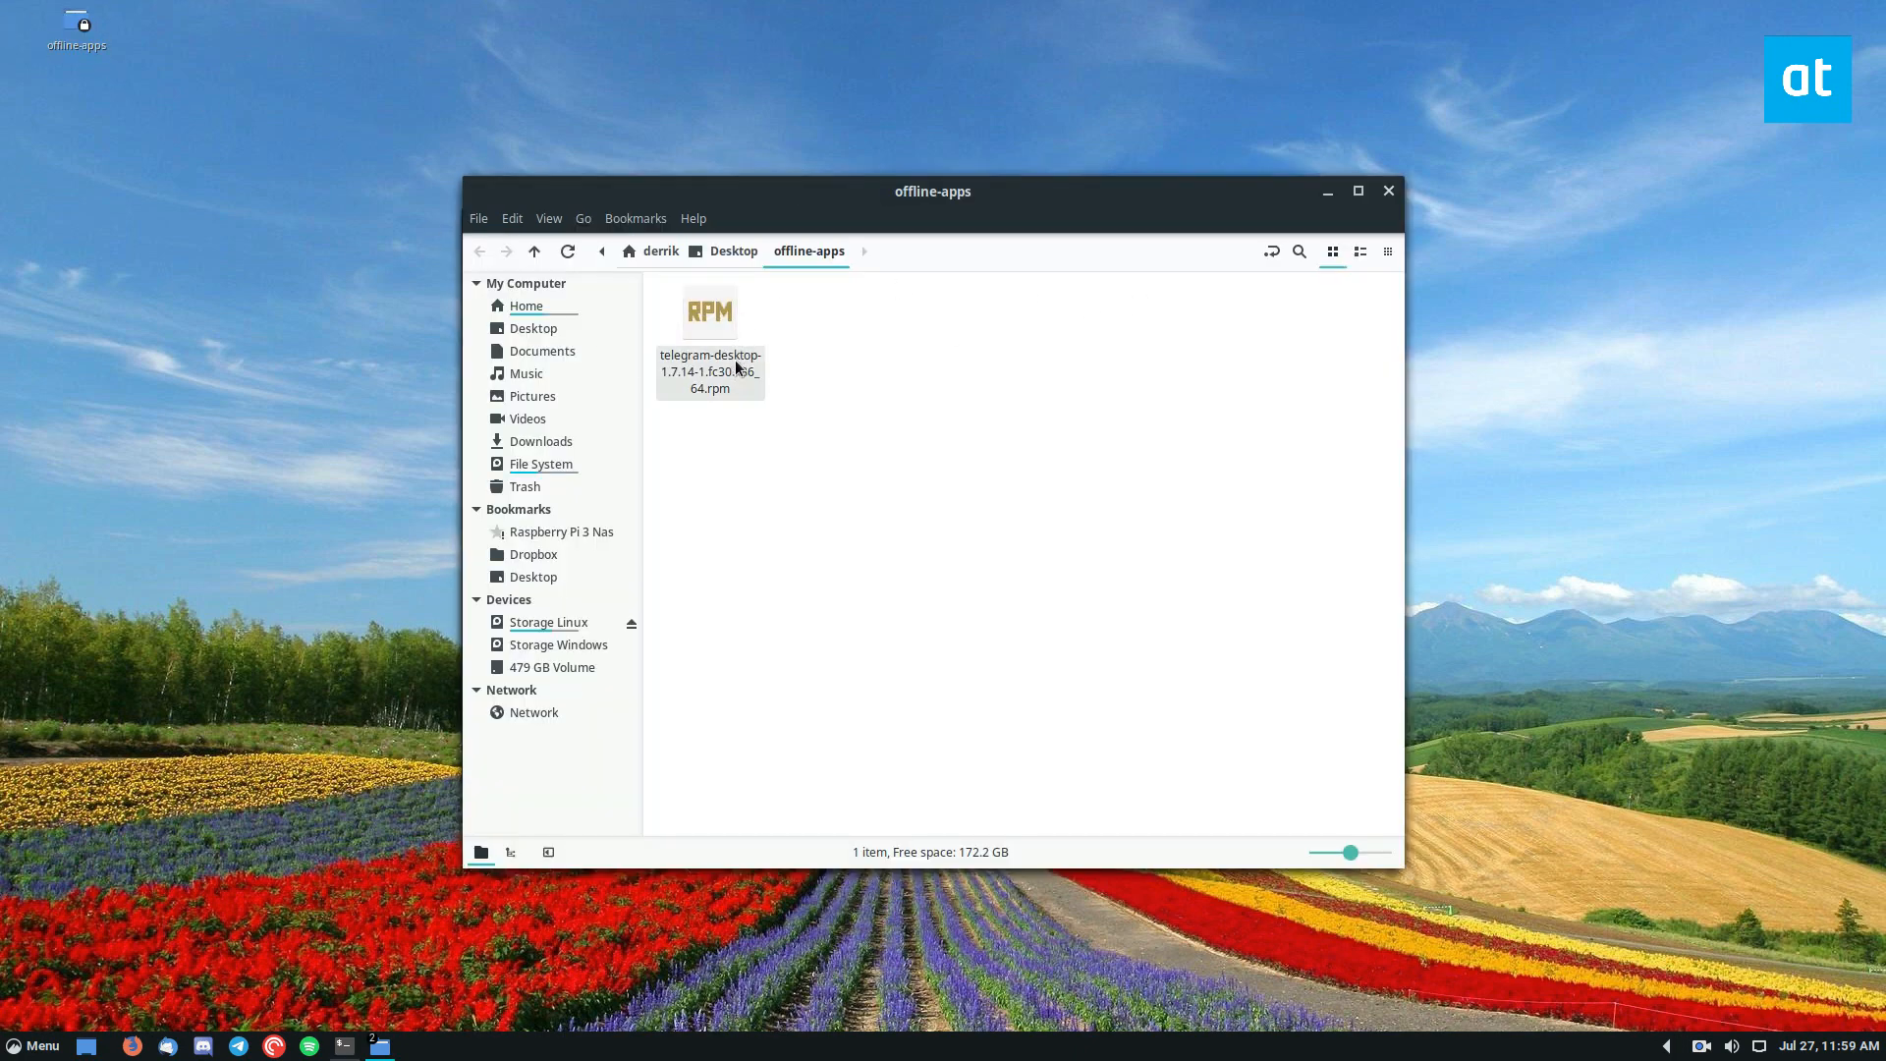
Switch from the Nemo view of offline-apps back to the terminal.
{"action": "left_click", "coordinate": [709, 331]}
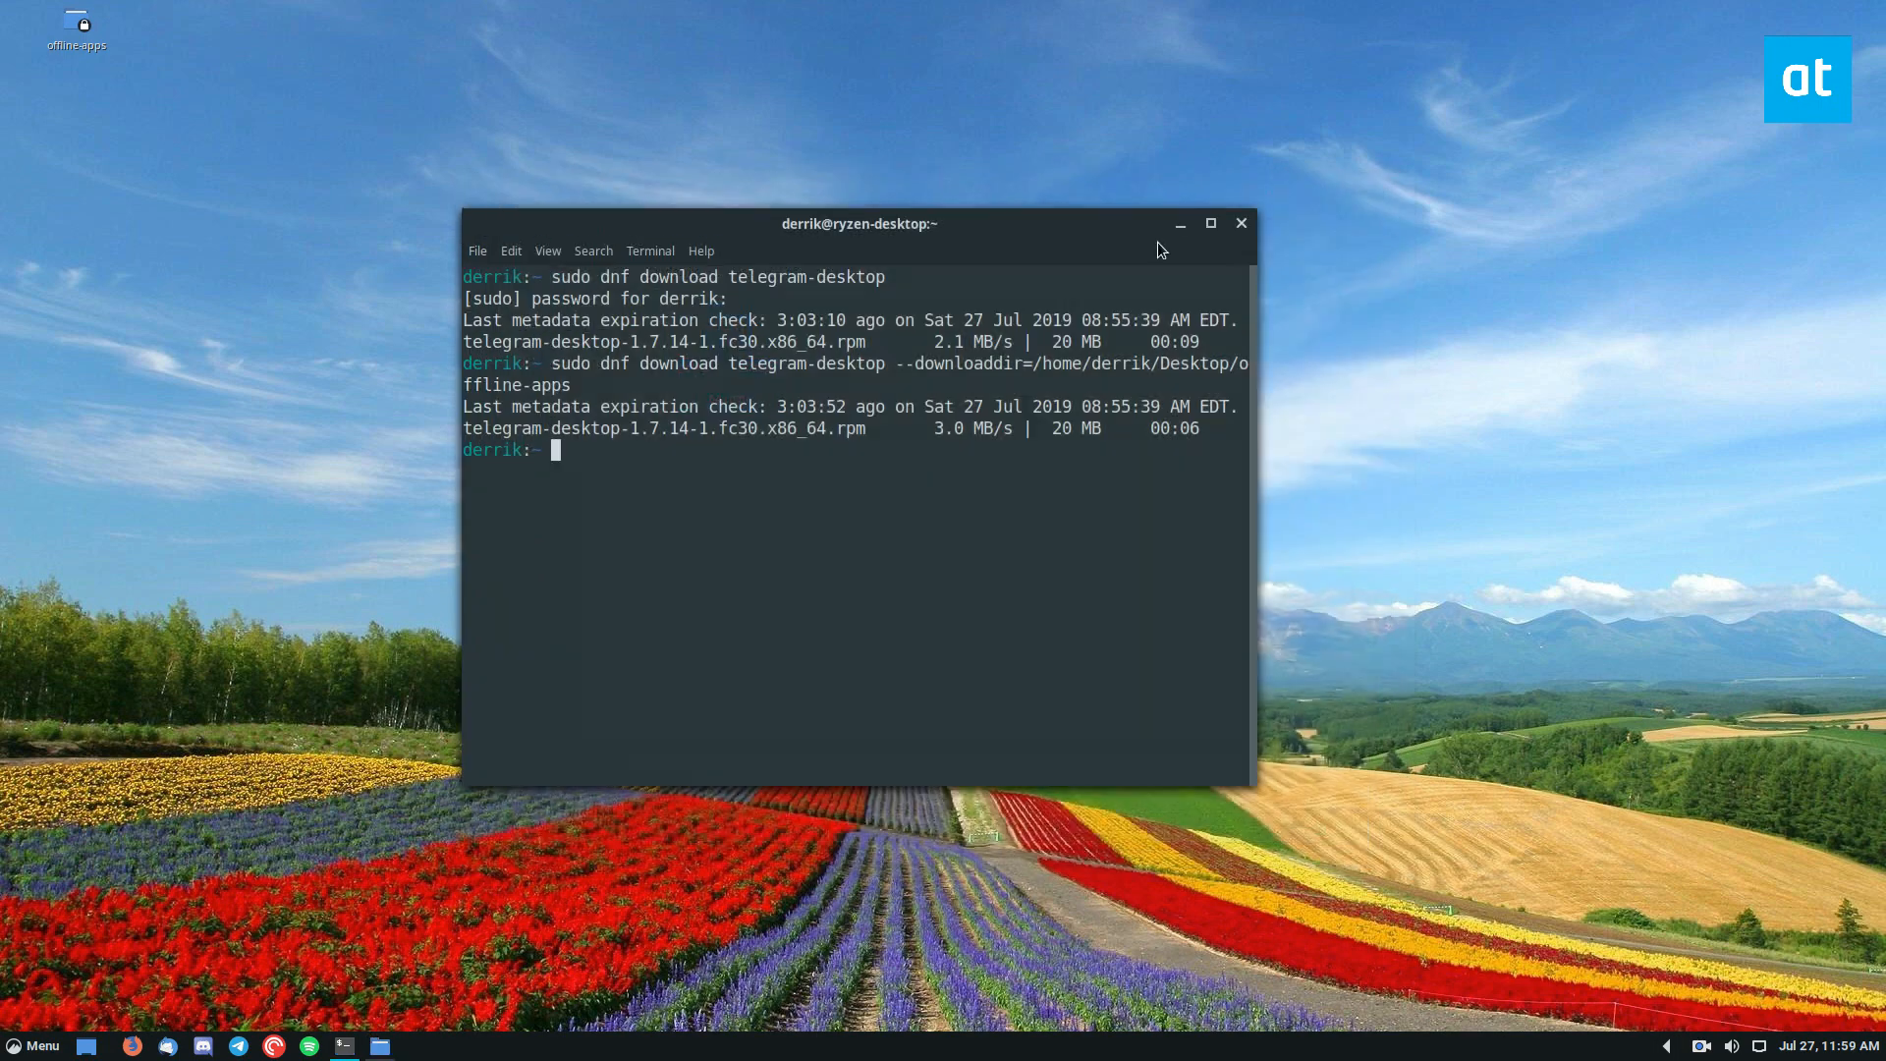
{"action": "mouse_move", "coordinate": [701, 487]}
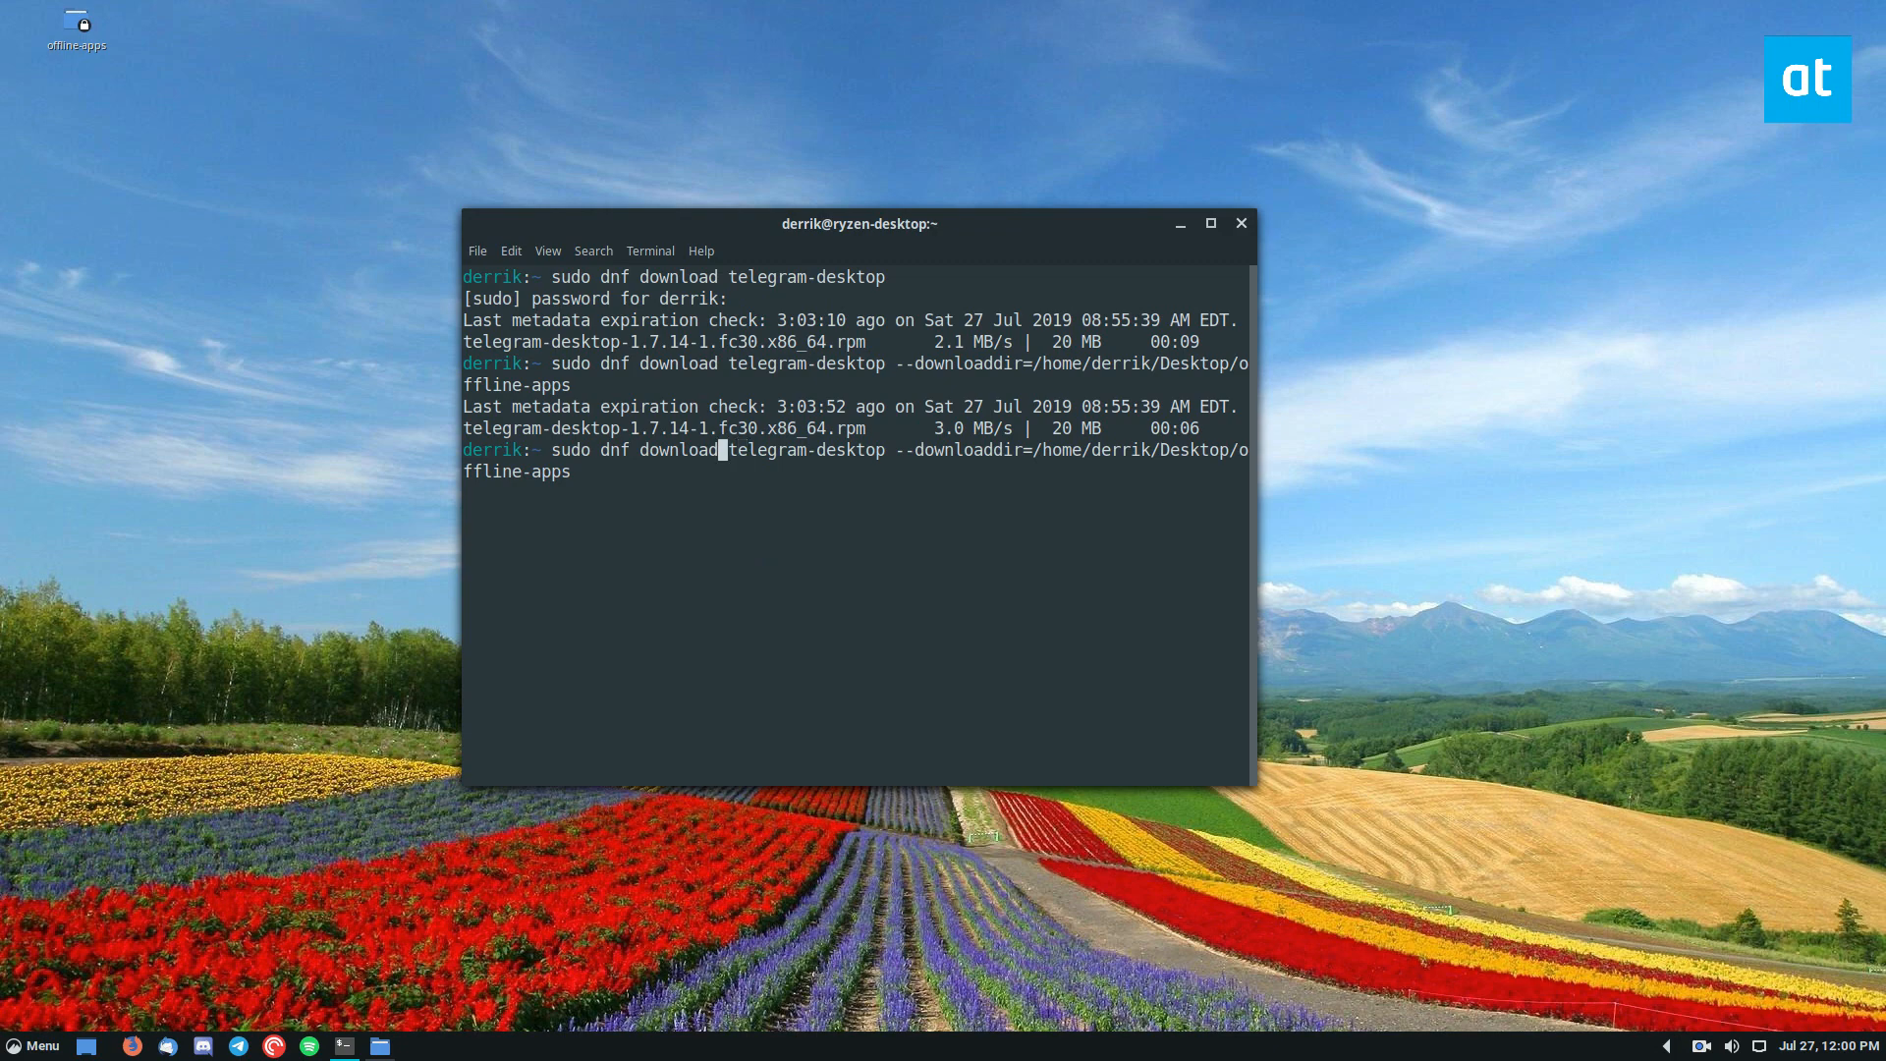
Re-run the download with --resolve to fetch dependencies, then disconnect the wired network.
{"action": "type", "text": "--resolve"}
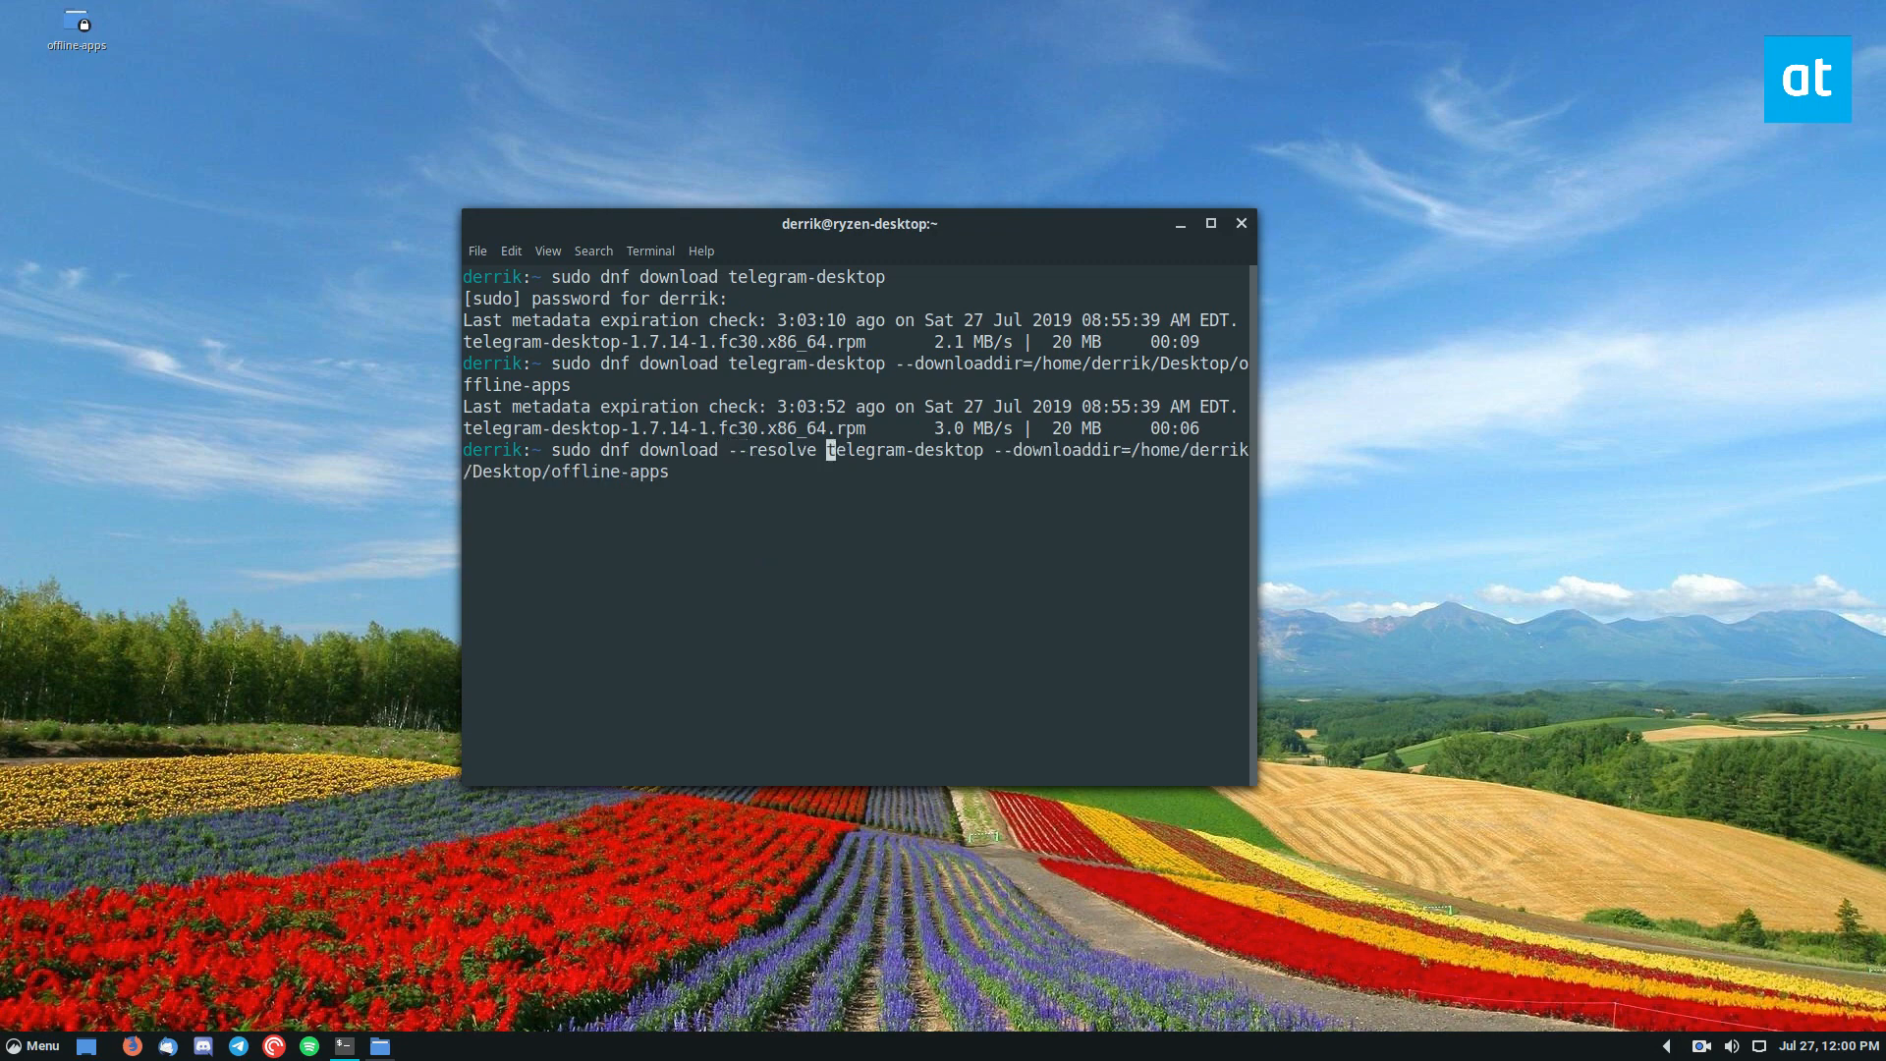
{"action": "key", "text": "Return"}
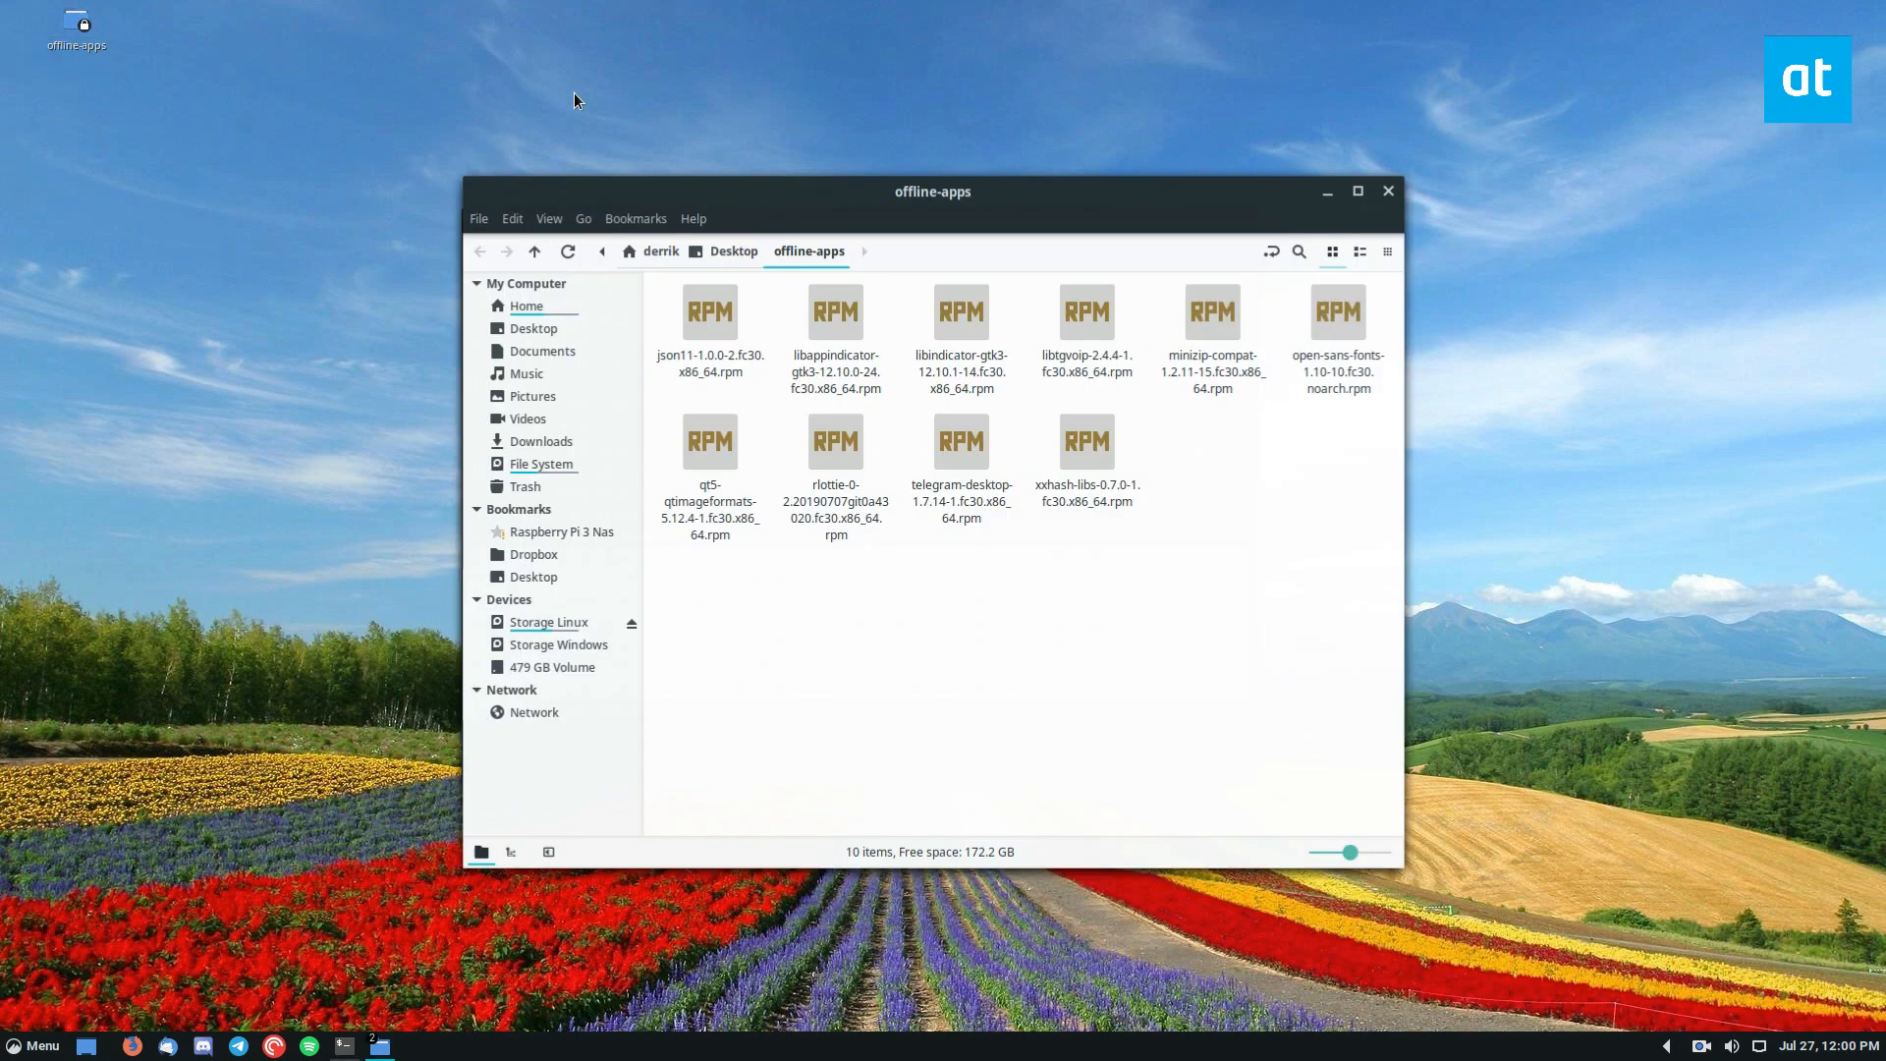
{"action": "mouse_move", "coordinate": [1736, 851]}
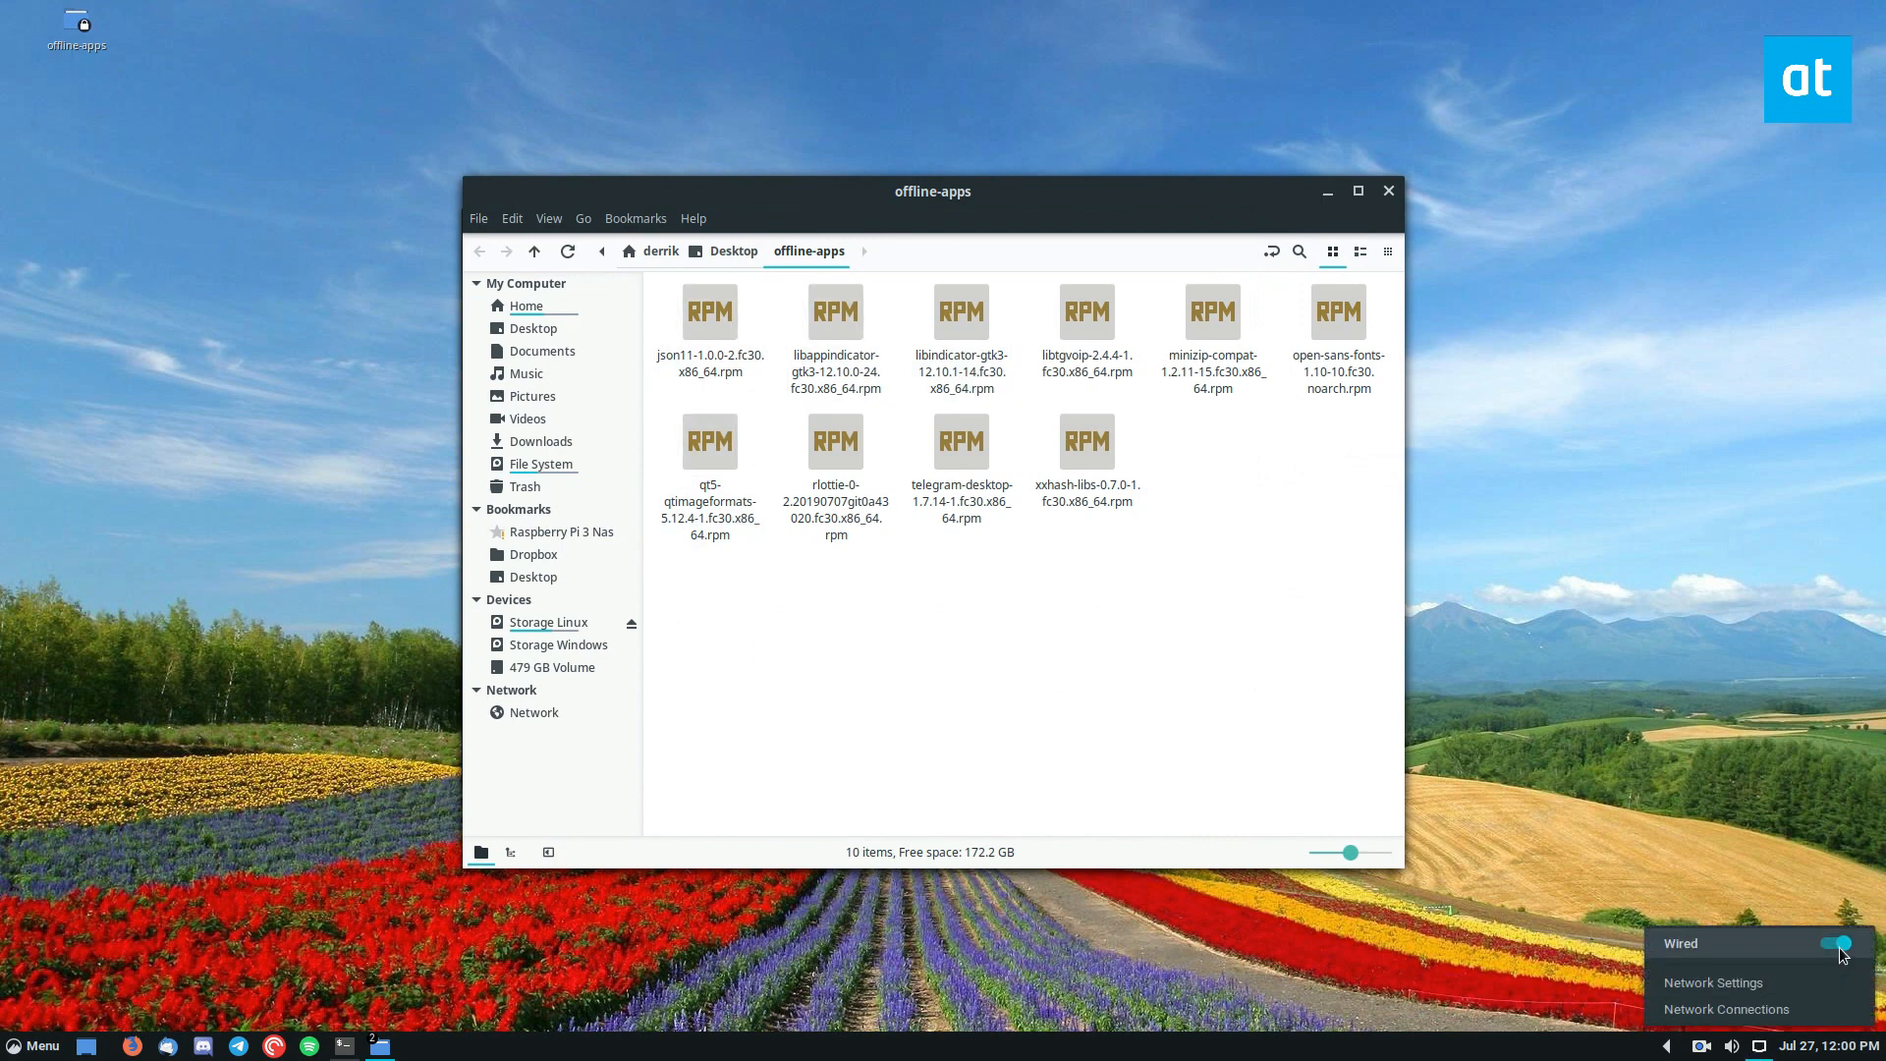
{"action": "left_click", "coordinate": [1140, 648]}
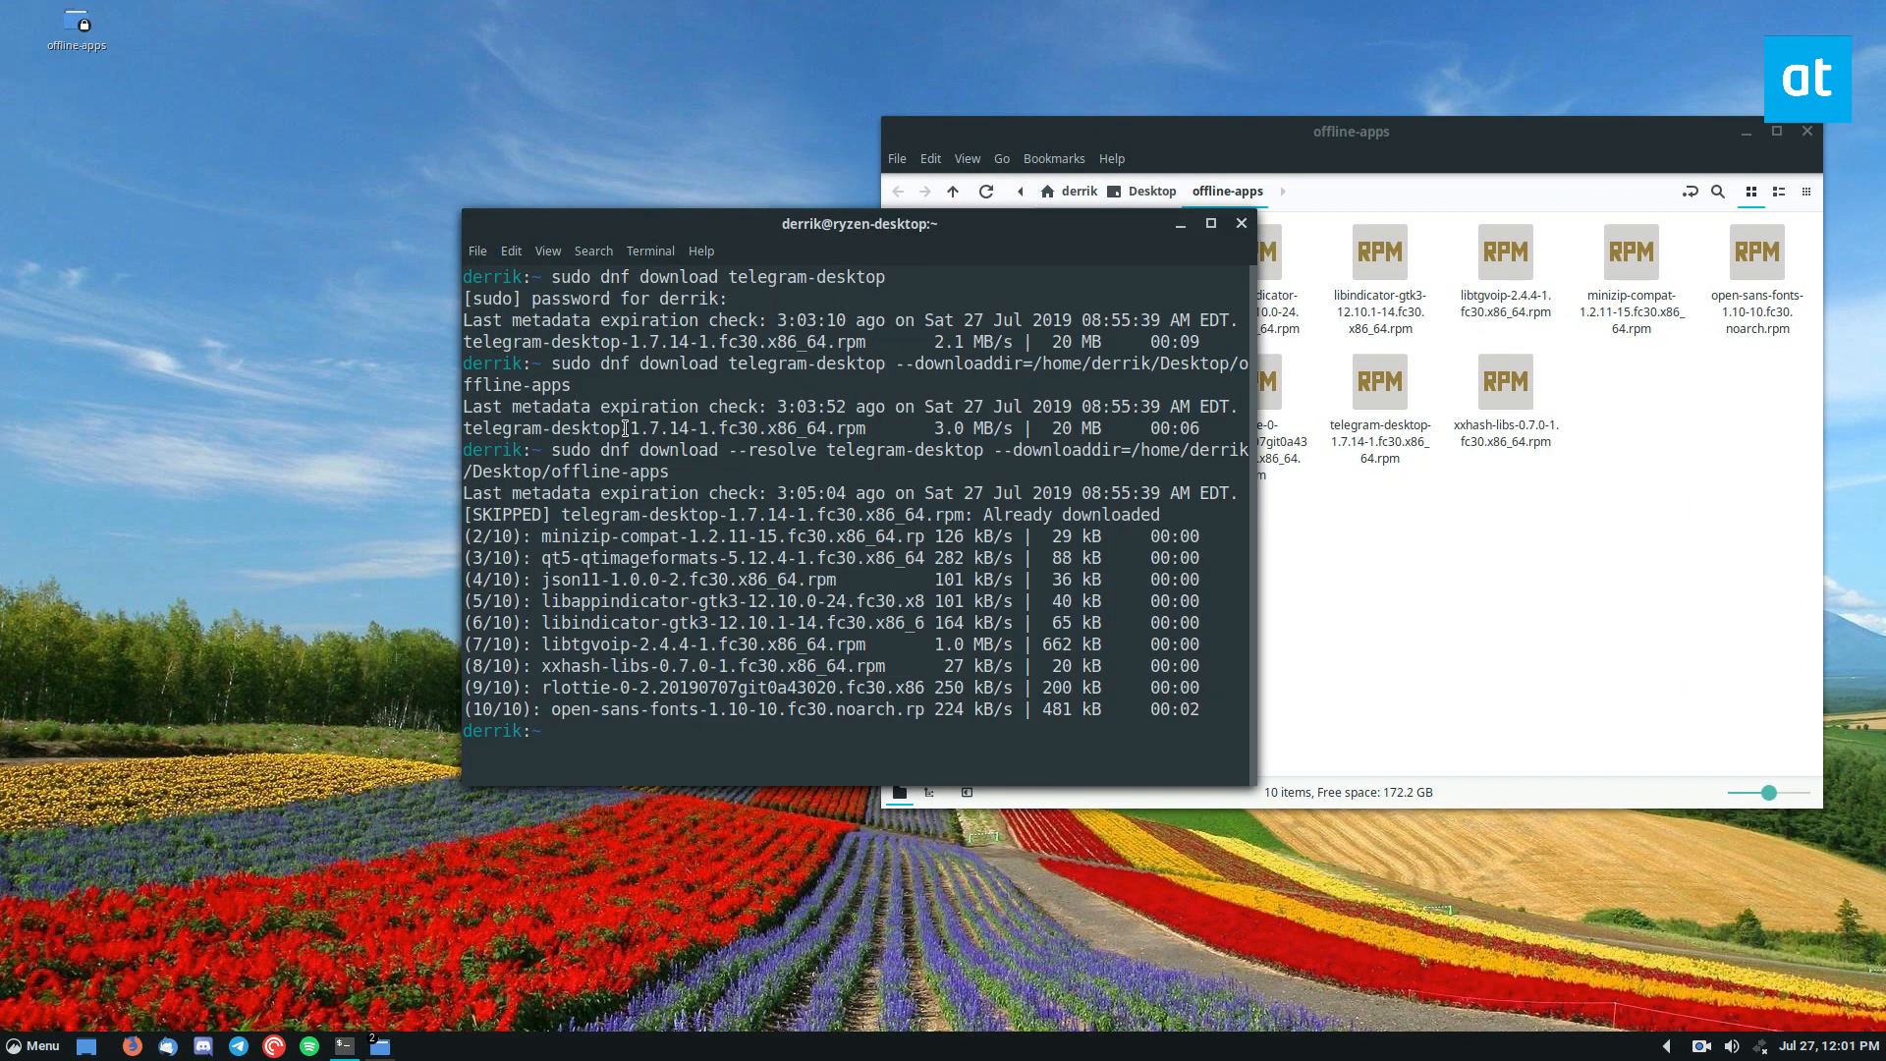
Change the terminal into the ~/Desktop/offline-apps folder.
{"action": "type", "text": "c"}
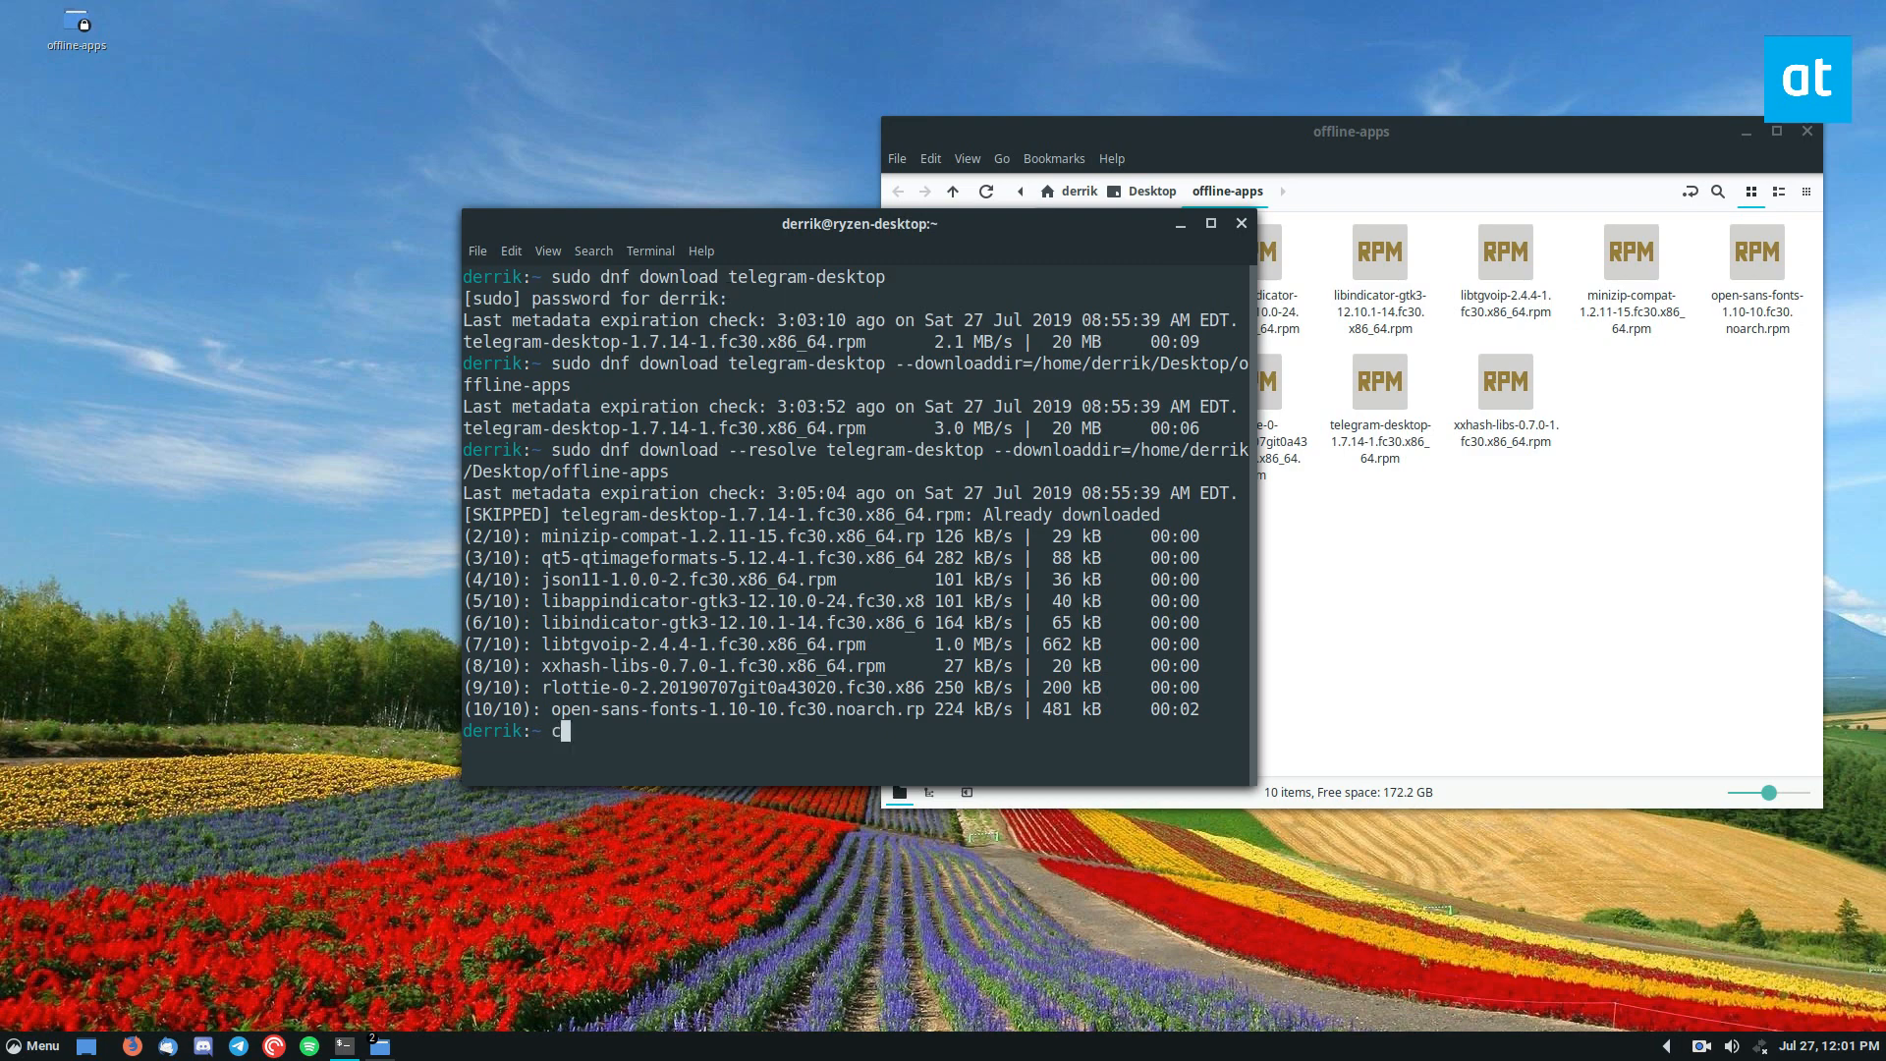
{"action": "type", "text": "cd off-0"}
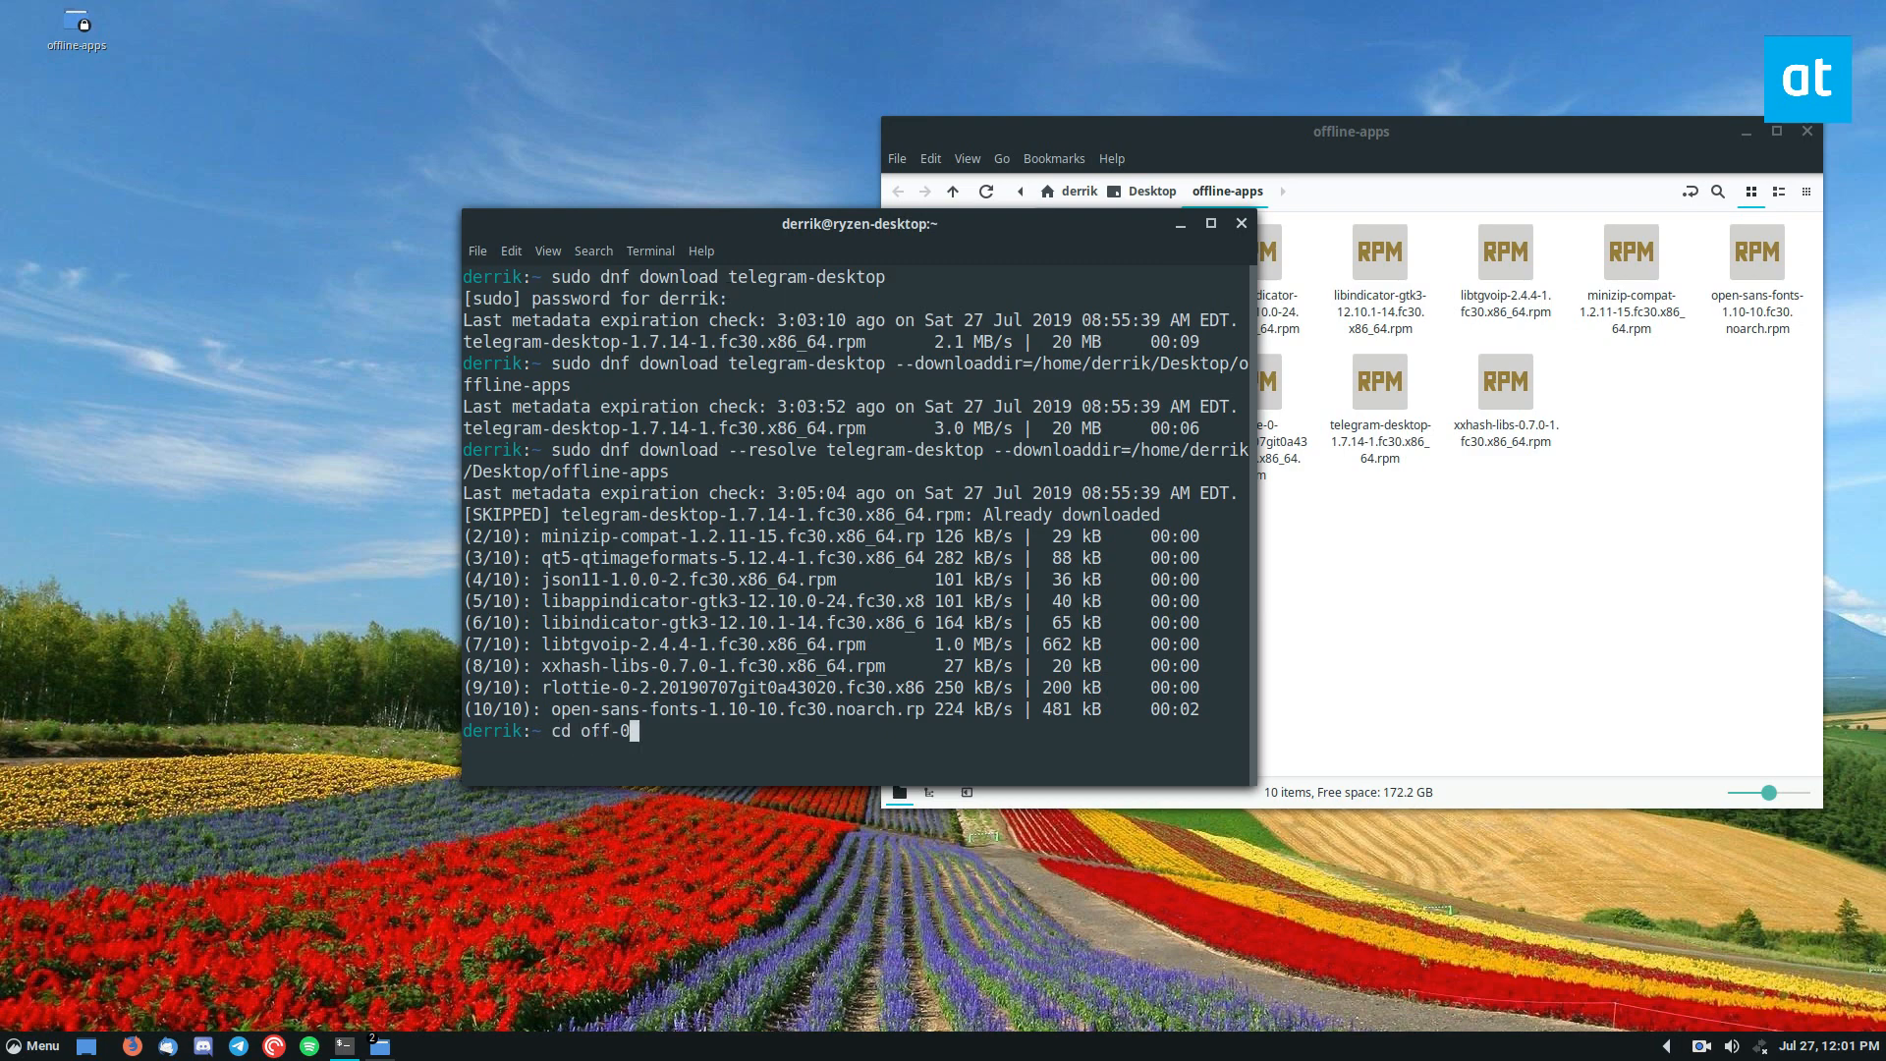
{"action": "type", "text": "~/Desktop/"}
{"action": "type", "text": "l"}
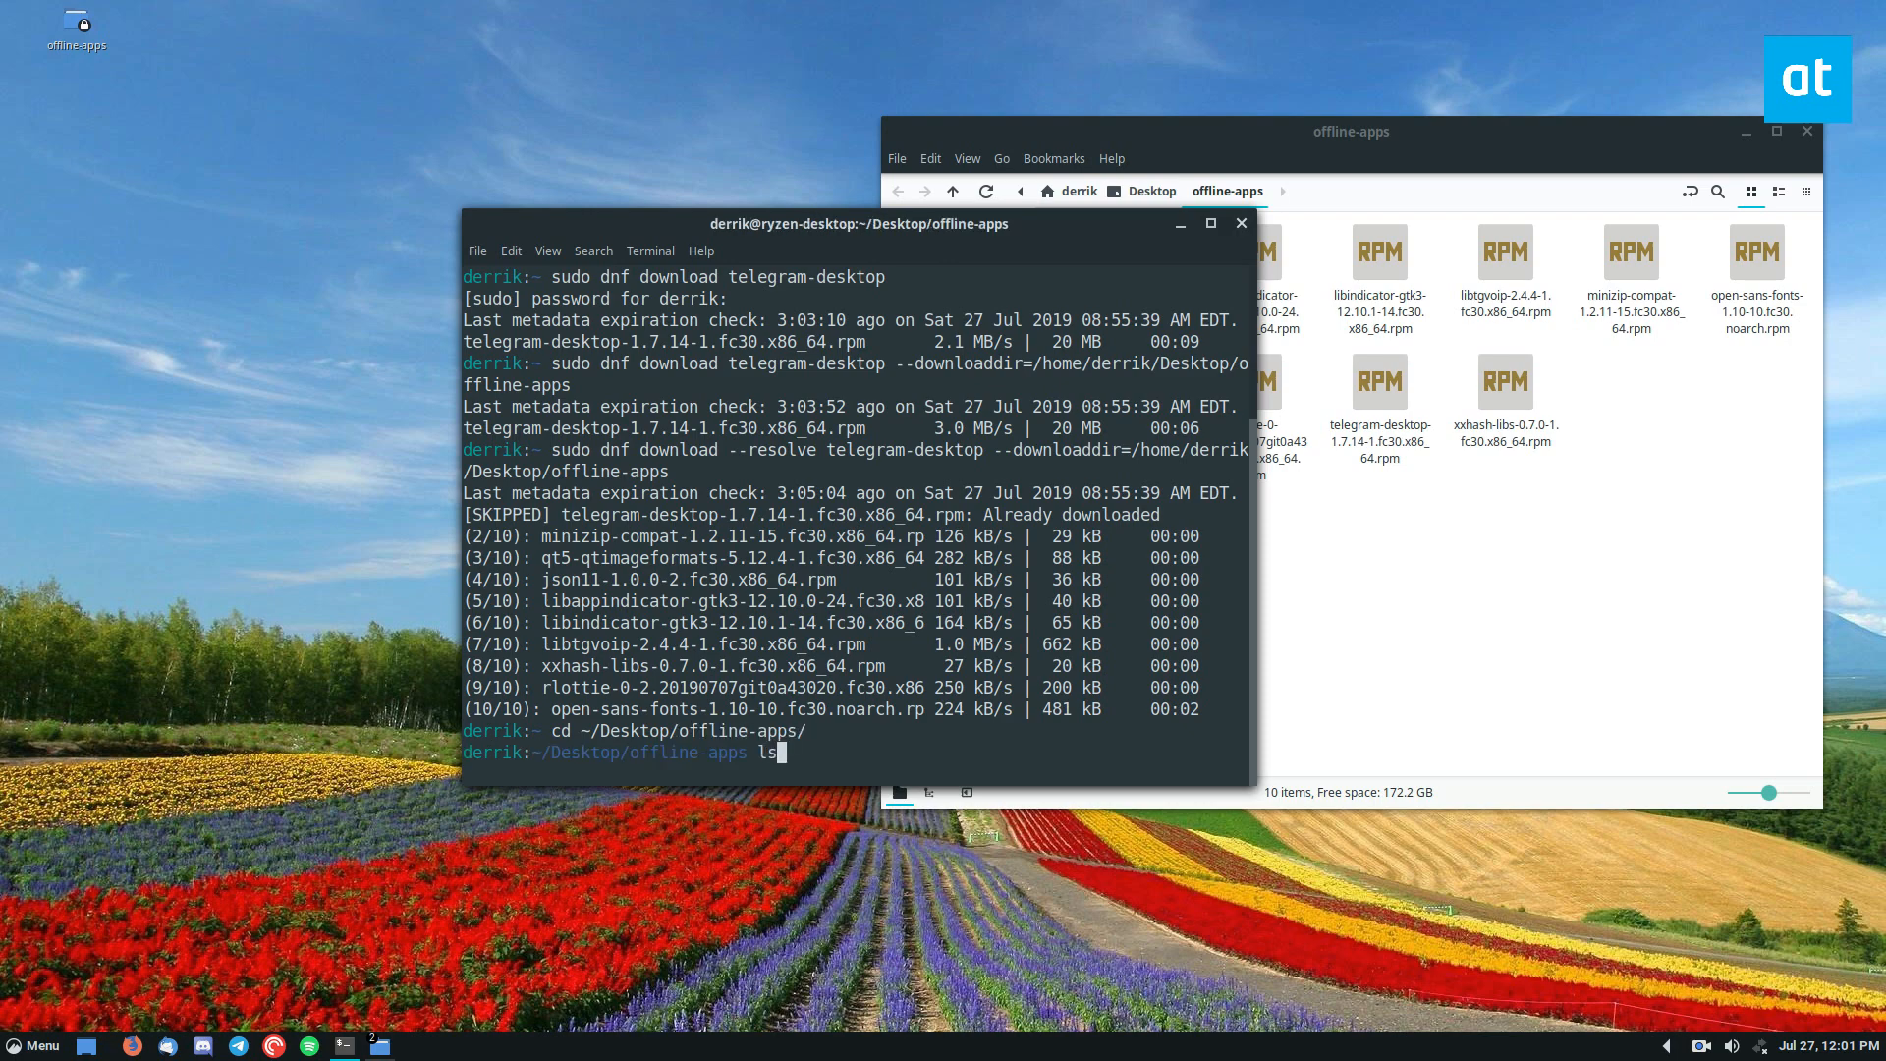
Install all downloaded RPMs with 'sudo dnf install *.rpm'.
{"action": "type", "text": "sudo dnf"}
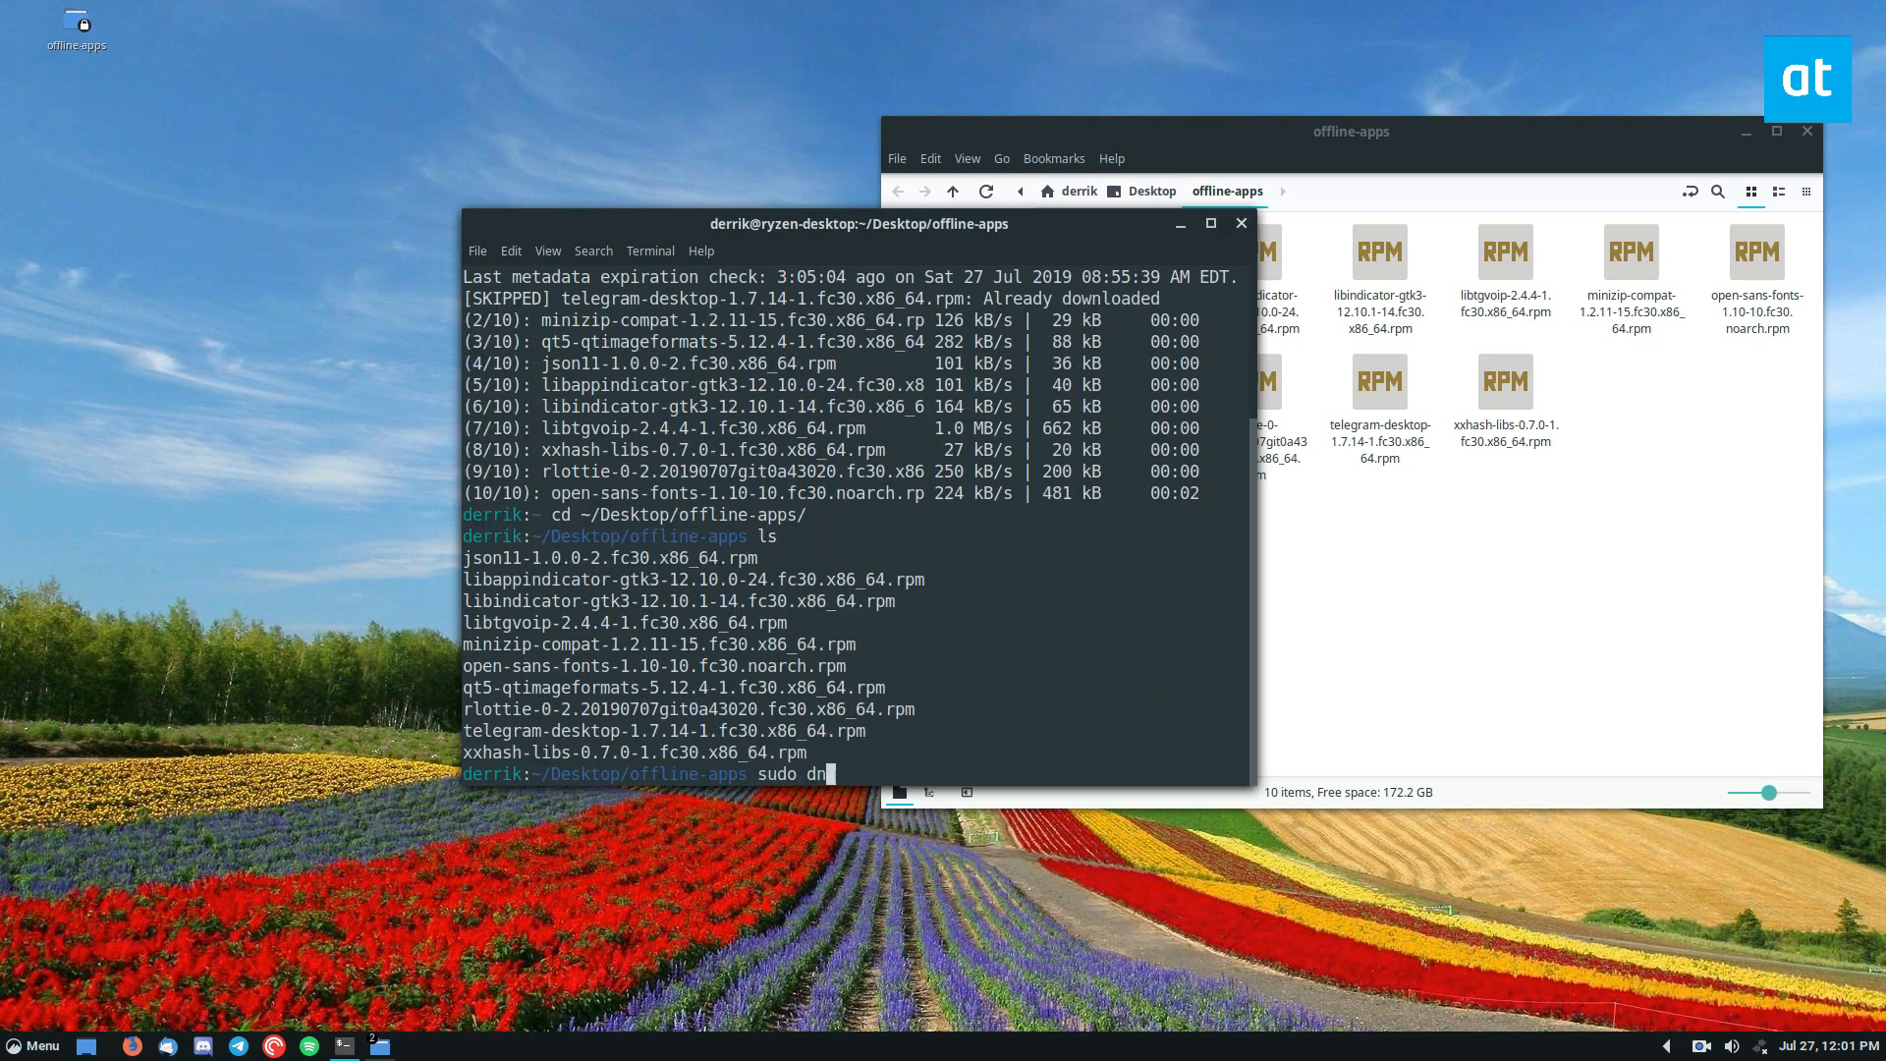
{"action": "type", "text": "f install"}
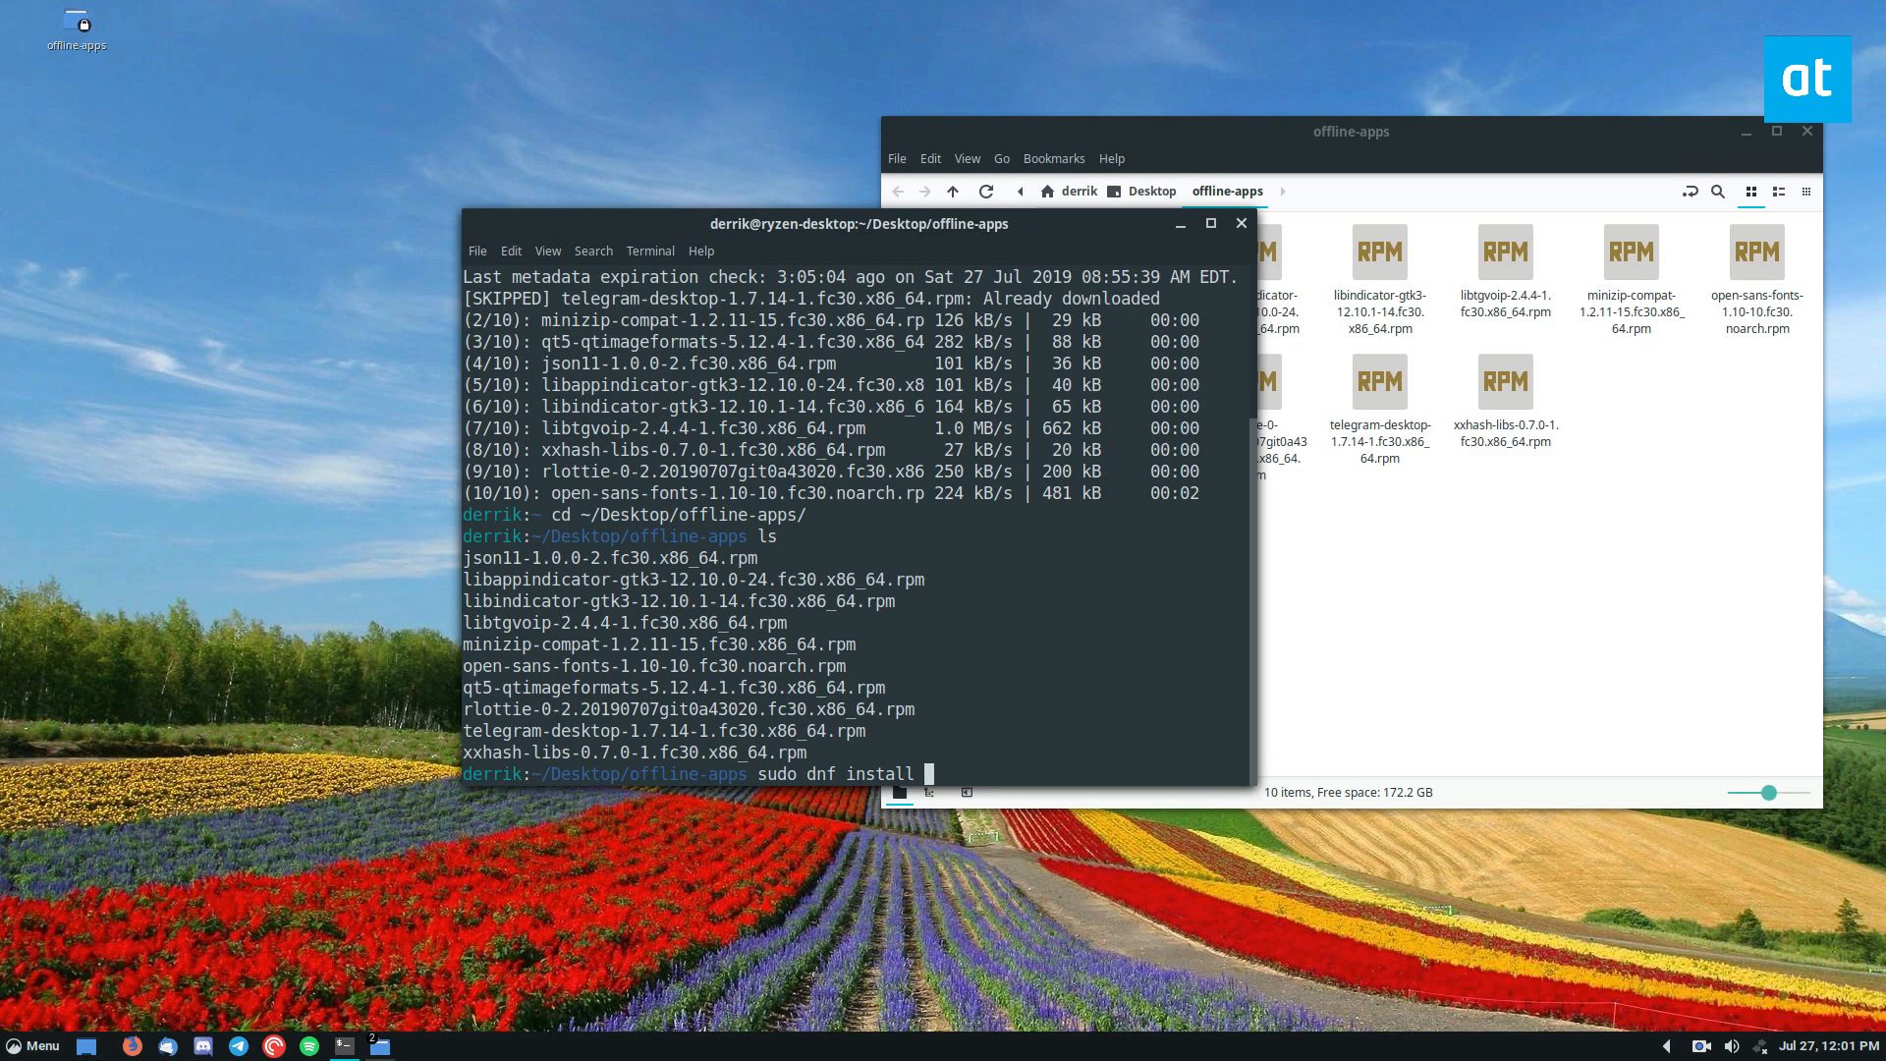
{"action": "type", "text": "*.rpm -y"}
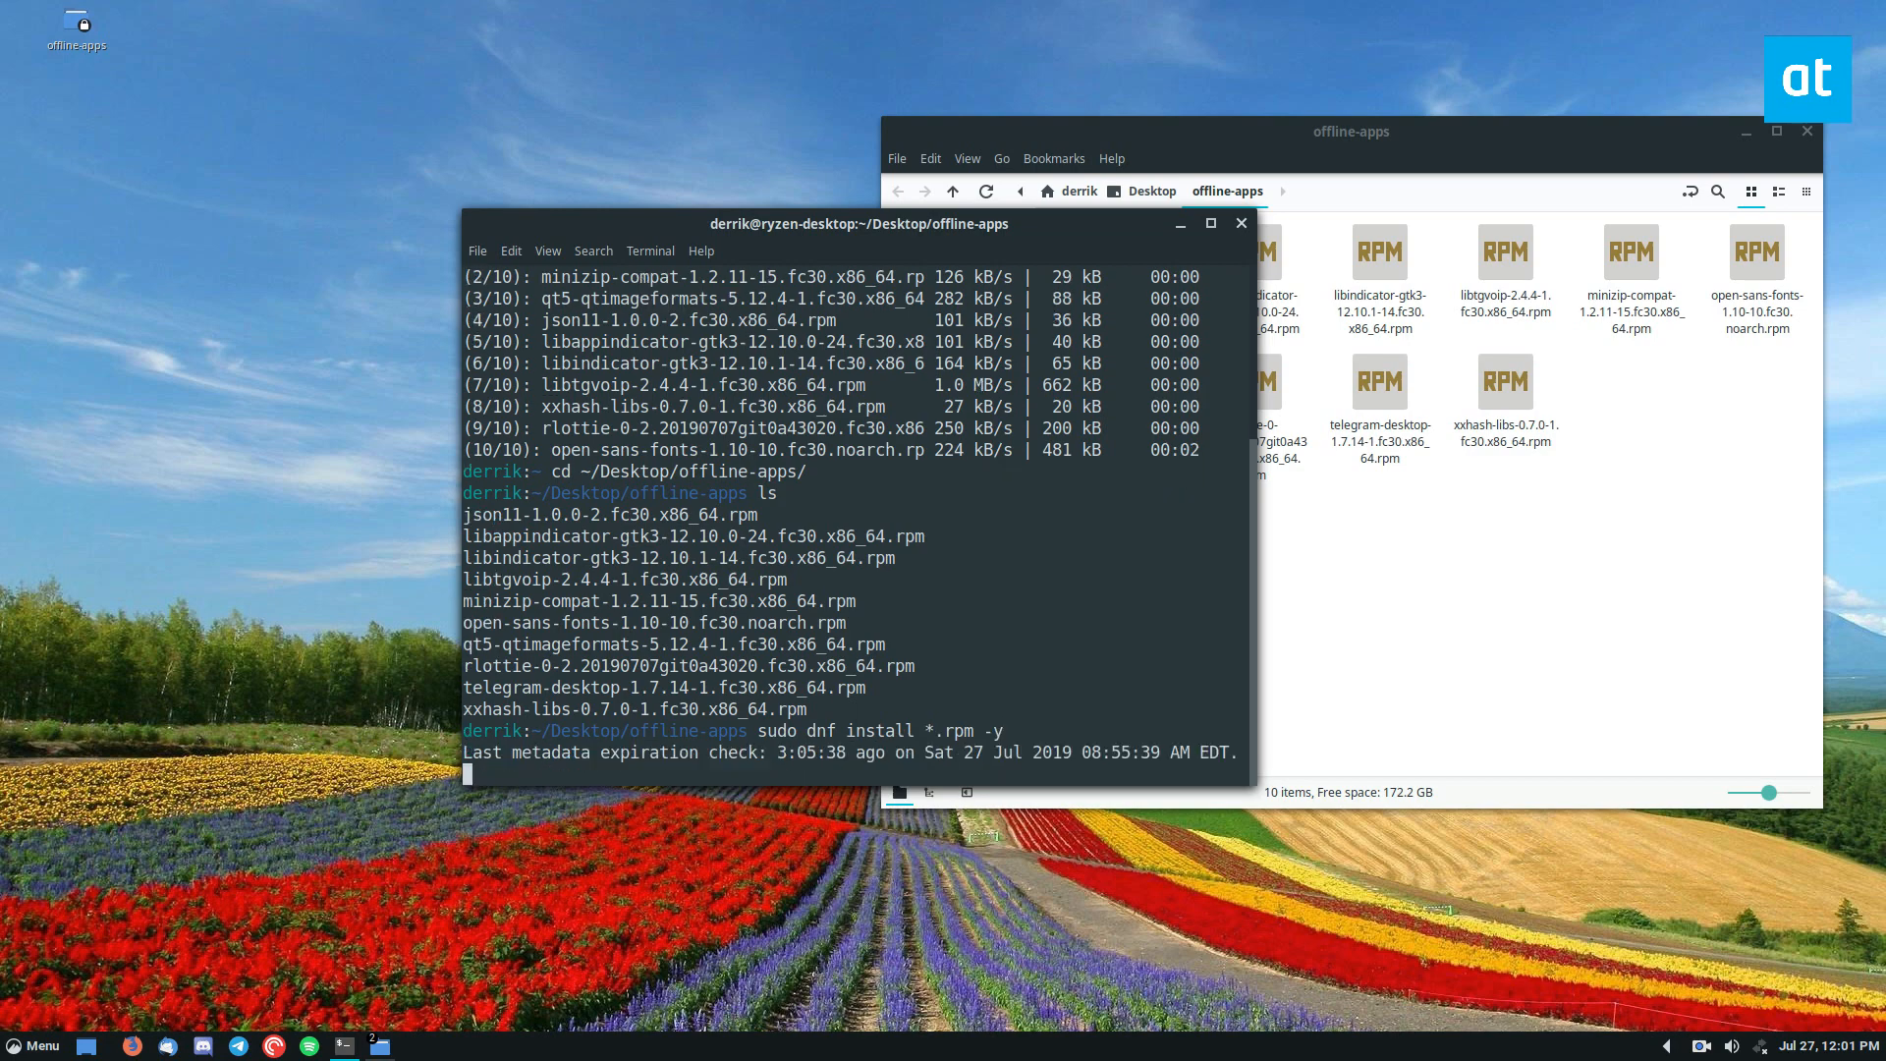
{"action": "mouse_move", "coordinate": [1082, 1003]}
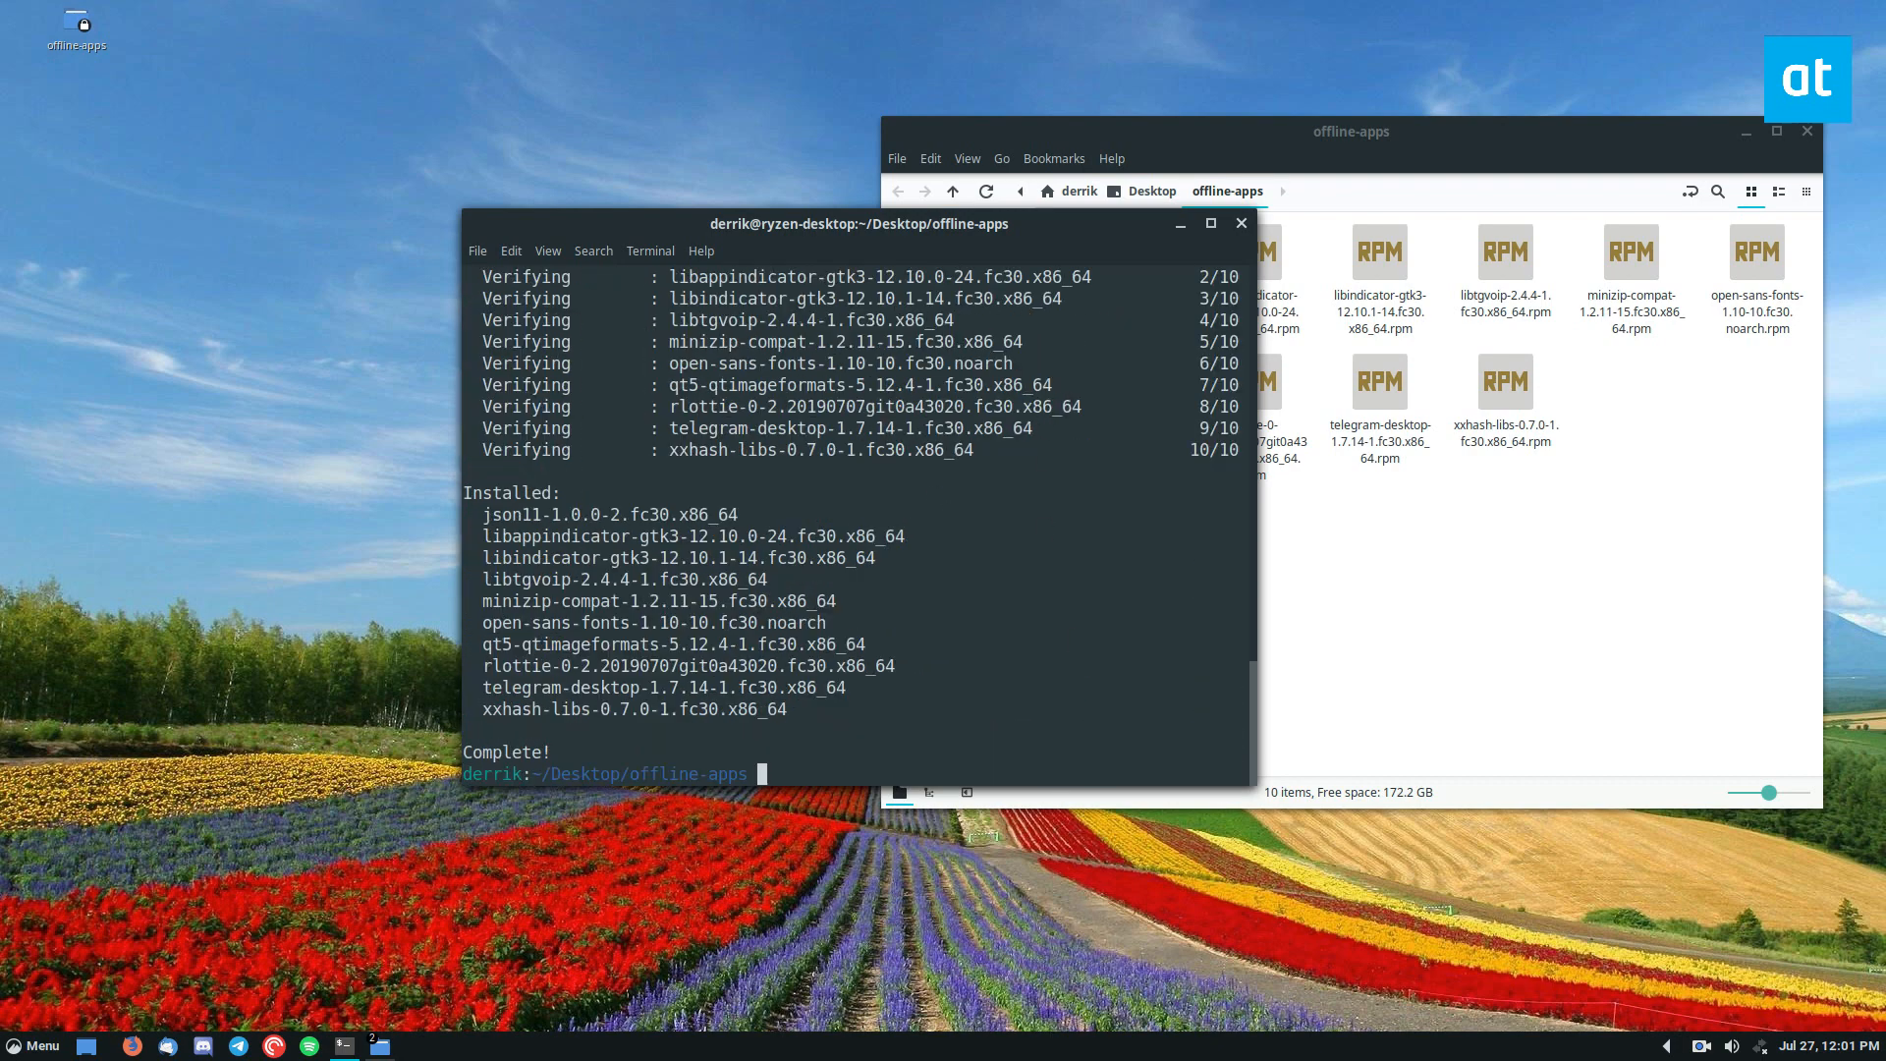
Enter 'cd ~/Desktop/offline-apps/' and the --resolve download command into /home/derrik/Desktop/offline-apps.
{"action": "type", "text": "cd ~/Desktop/offline-apps/"}
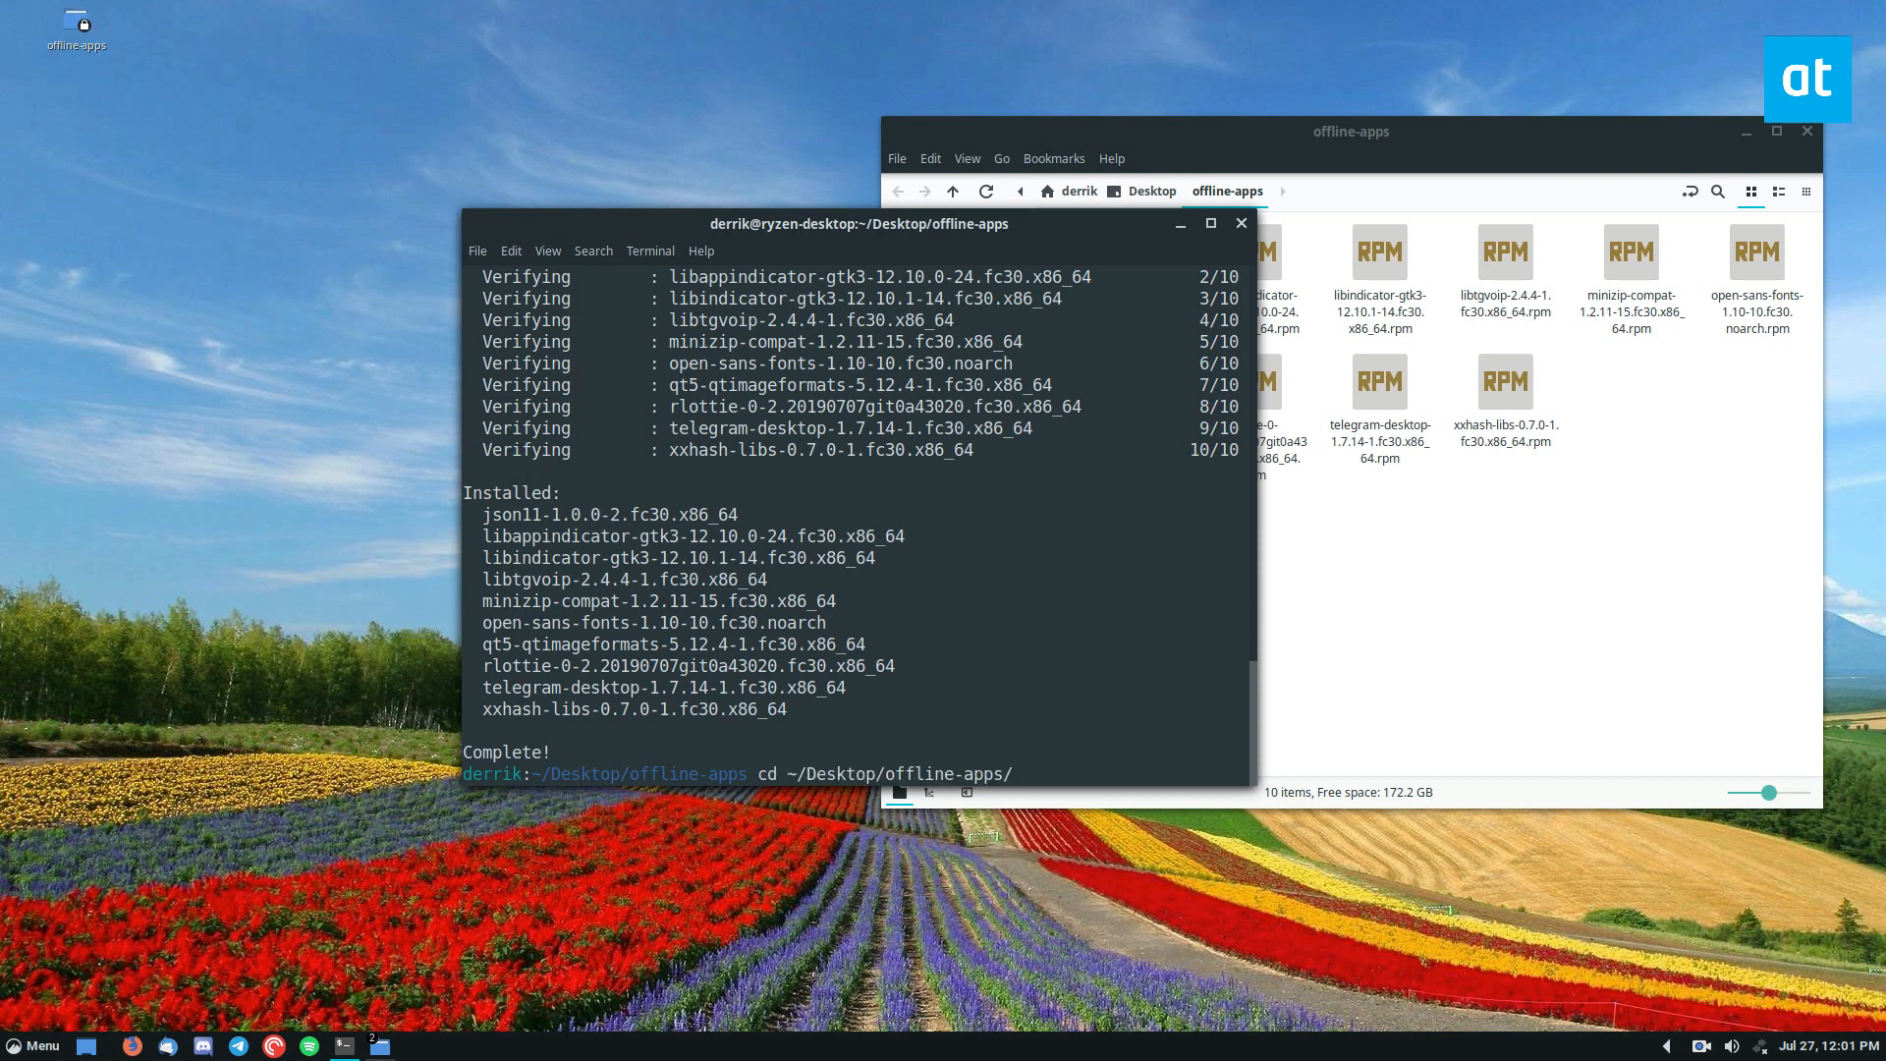
{"action": "type", "text": "sudo dnf download --resolve telegram-desktop --downloaddir=/home/derrik/Desktop/offline-apps"}
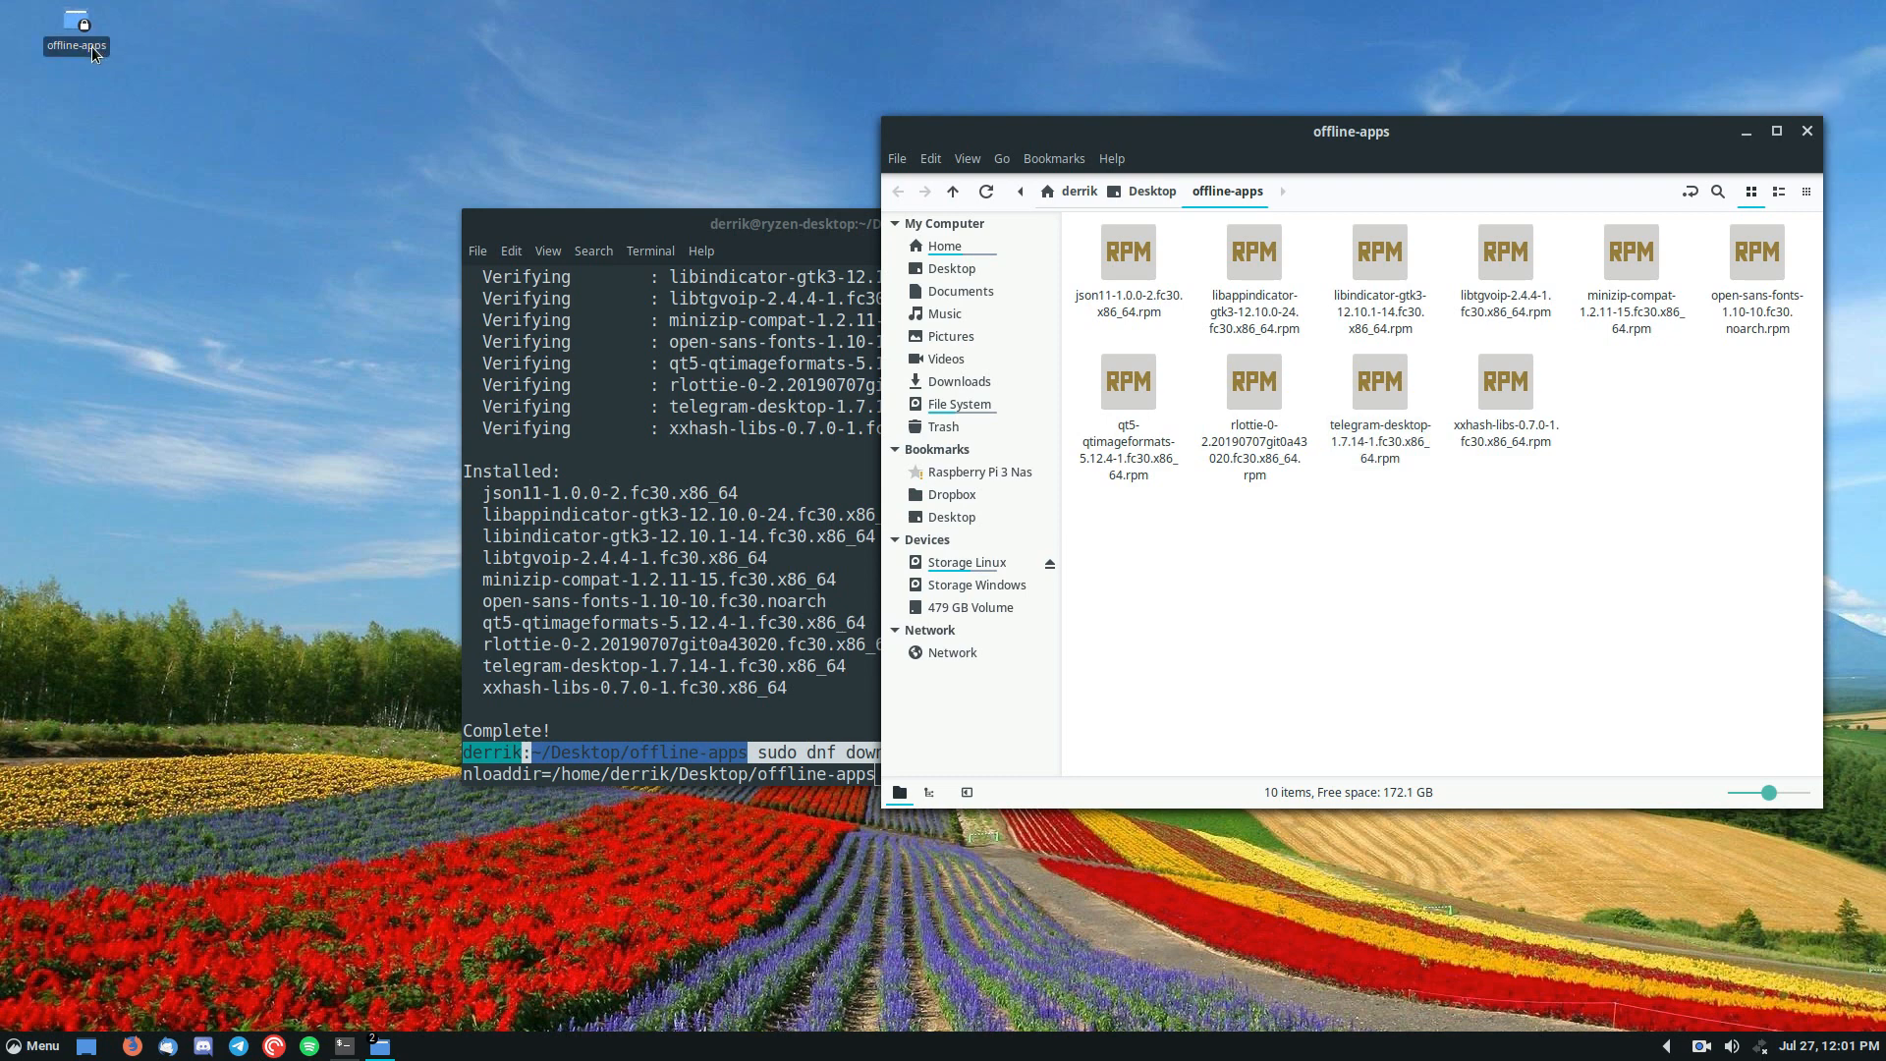
{"action": "mouse_move", "coordinate": [1360, 938]}
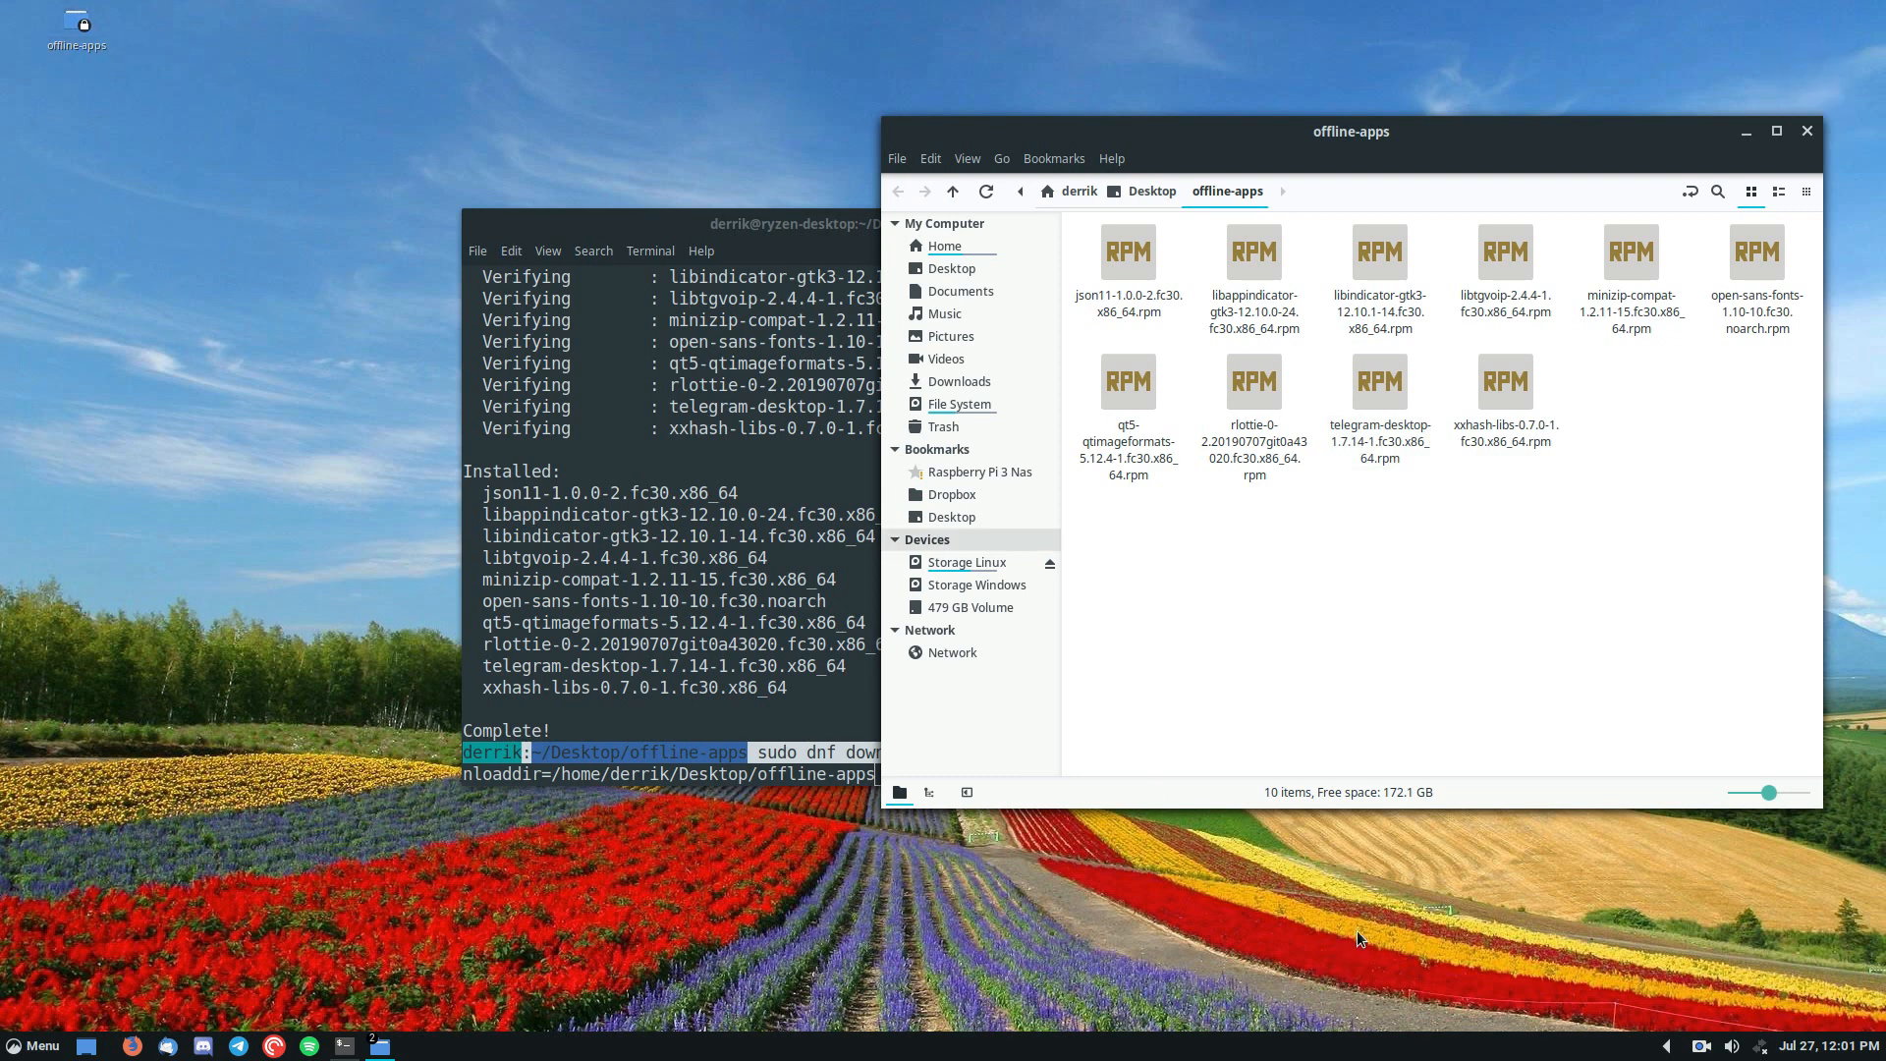
{"action": "mouse_move", "coordinate": [1612, 809]}
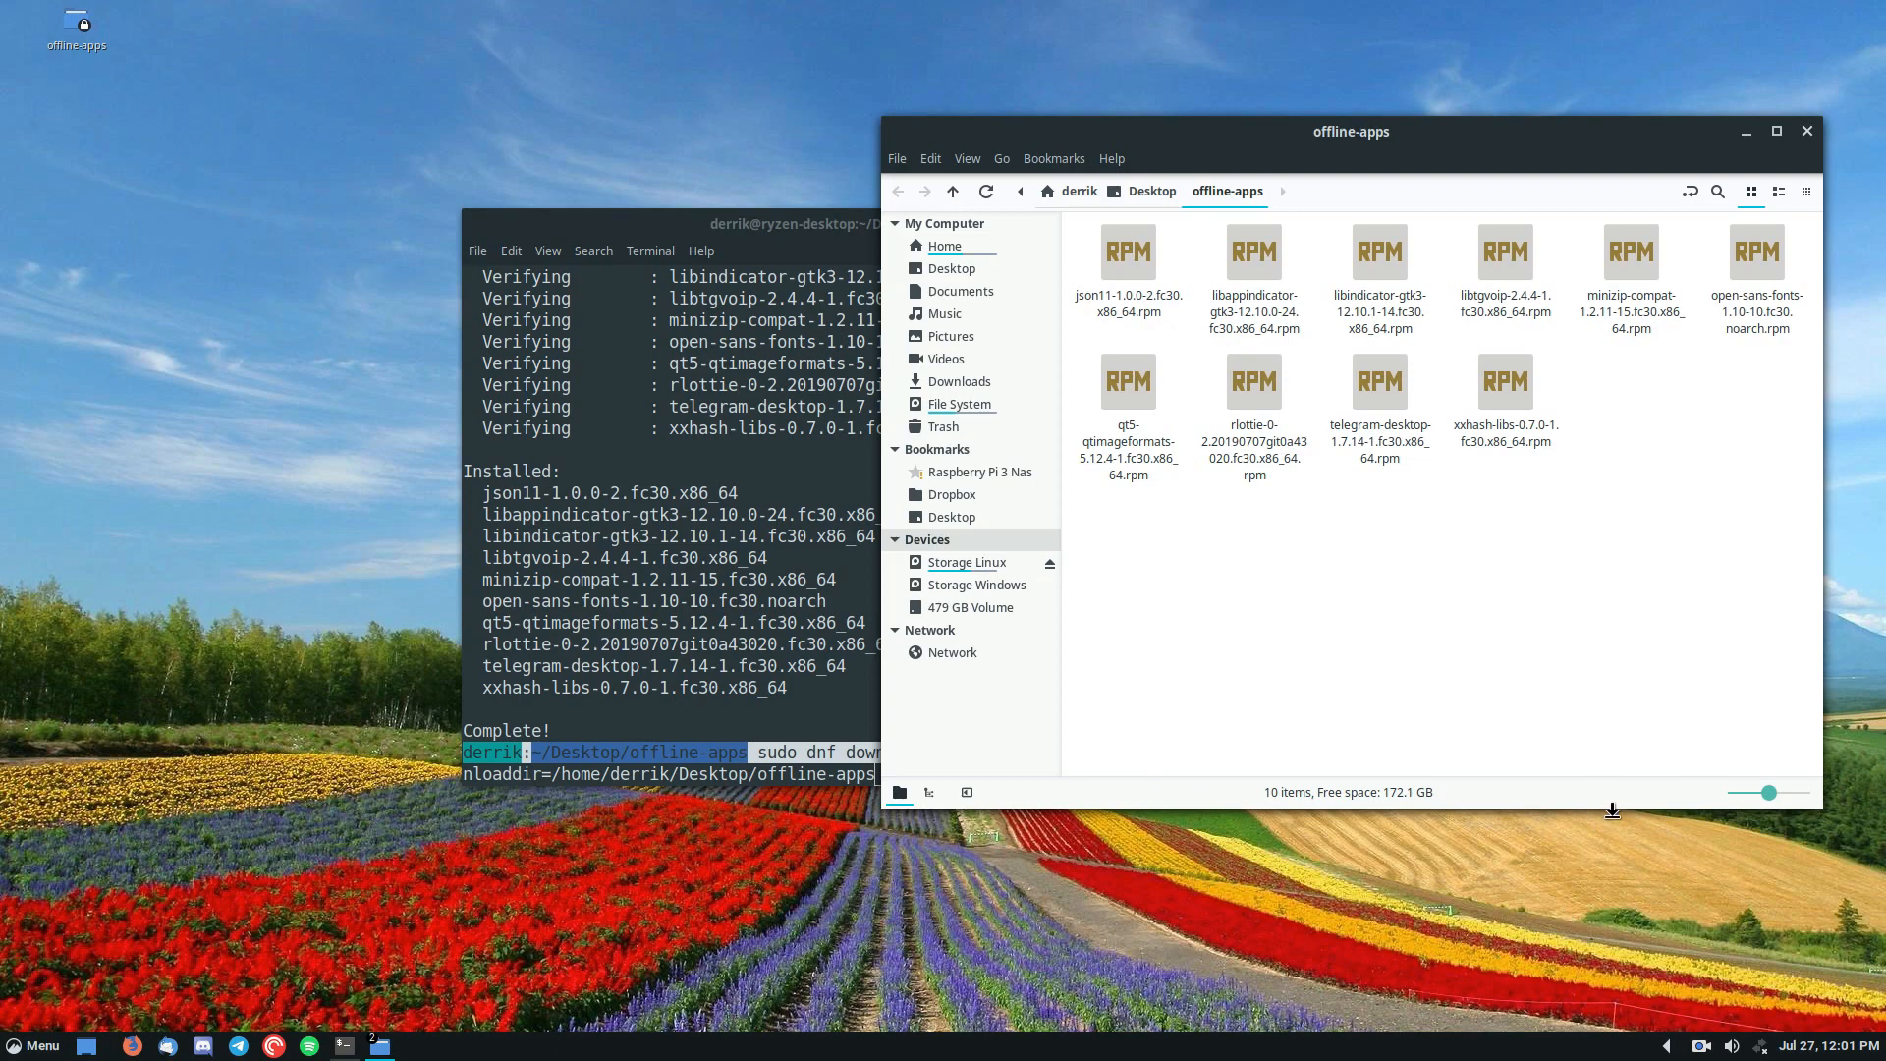